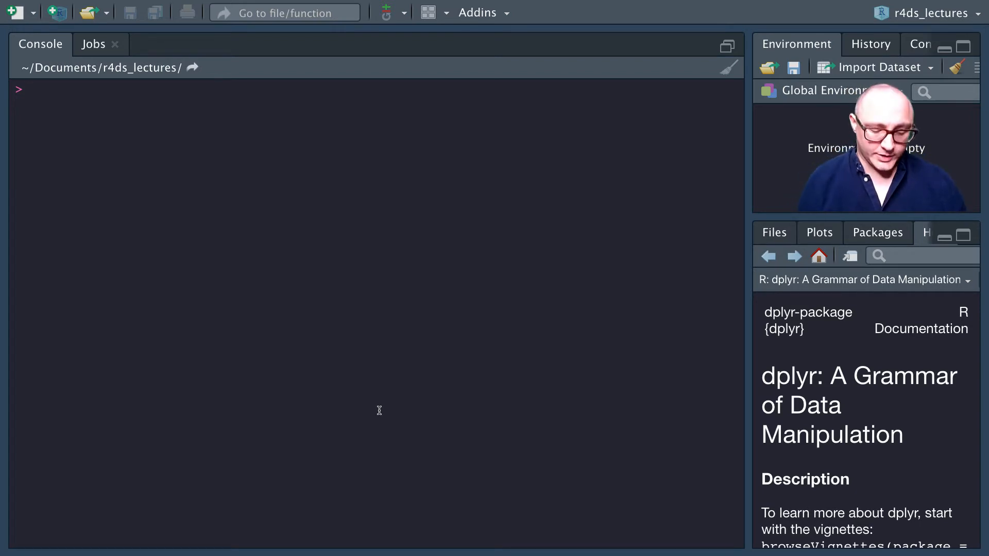
Type a library() call to load the package containing the flights data
text(aar)
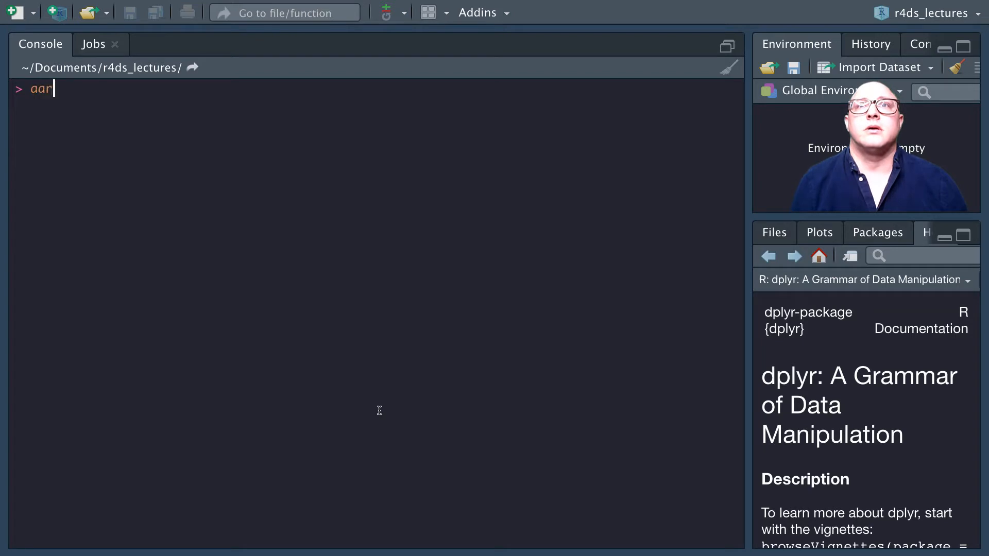
text(lib)
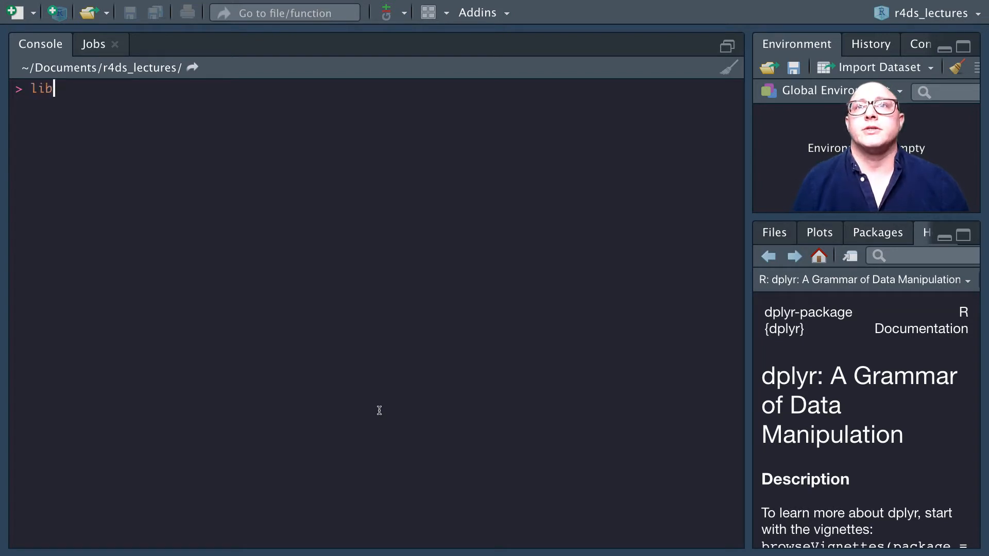
text(r)
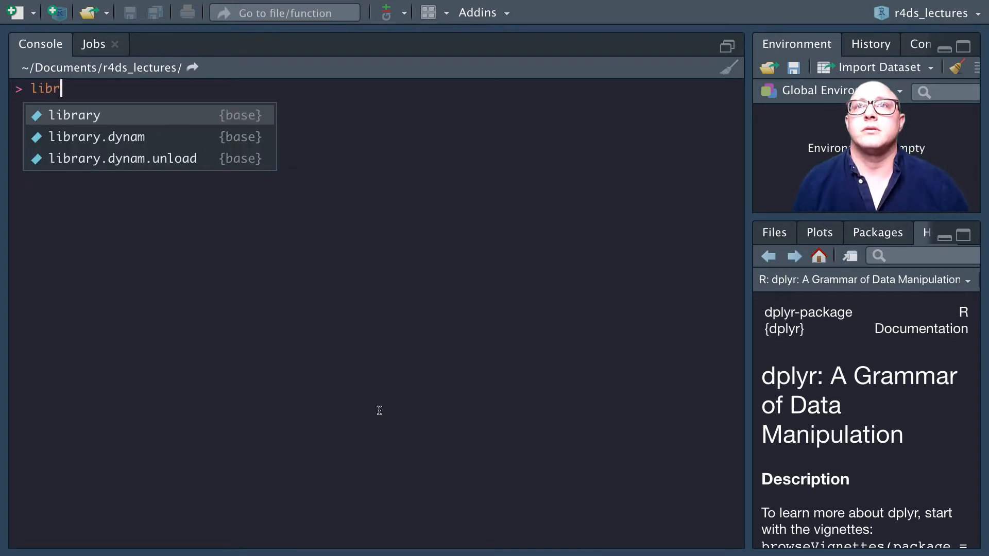
text(library(nycflights13)
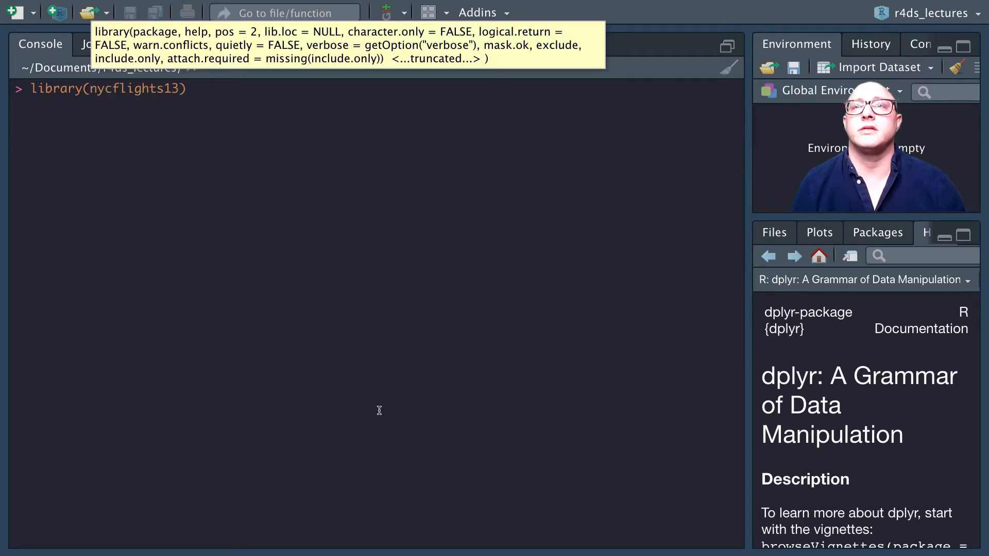
text(lib)
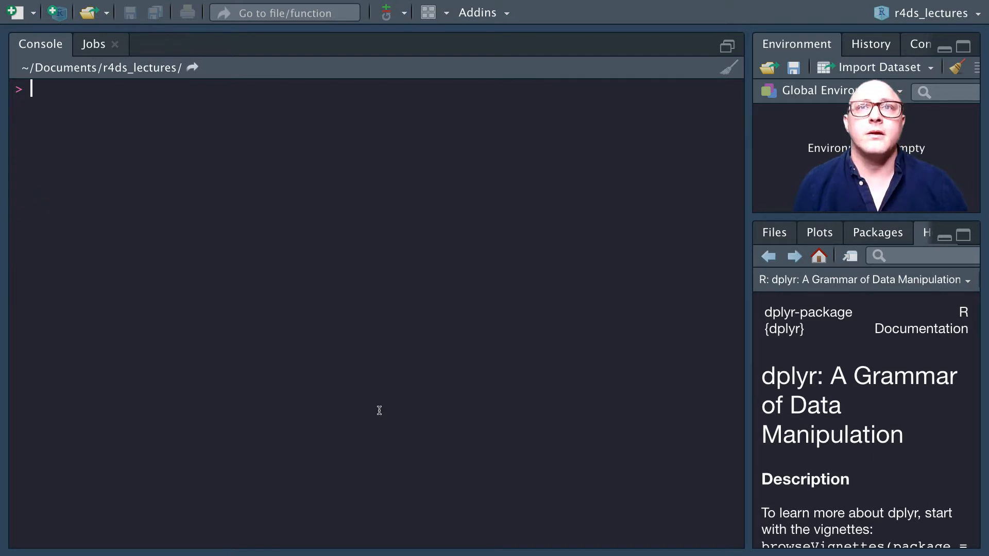
Run arrange(flights, year, month, day) and highlight parts of the sorted output
text(arra)
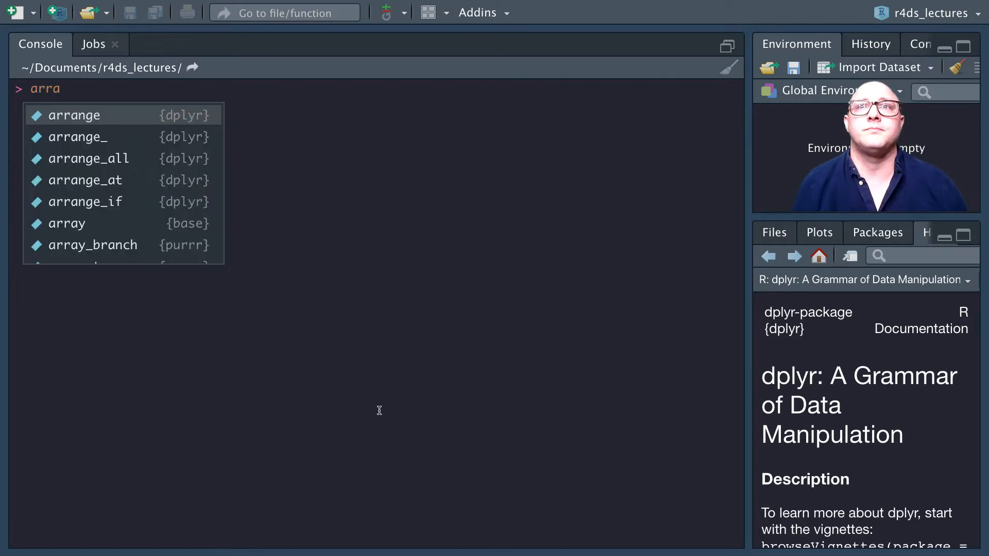
text(arrange(fli)
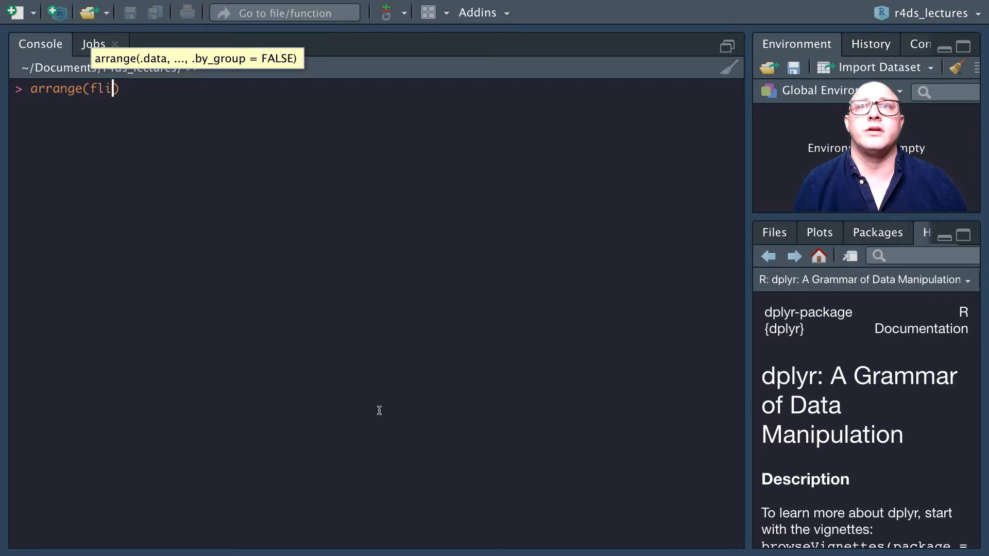
text(gh)
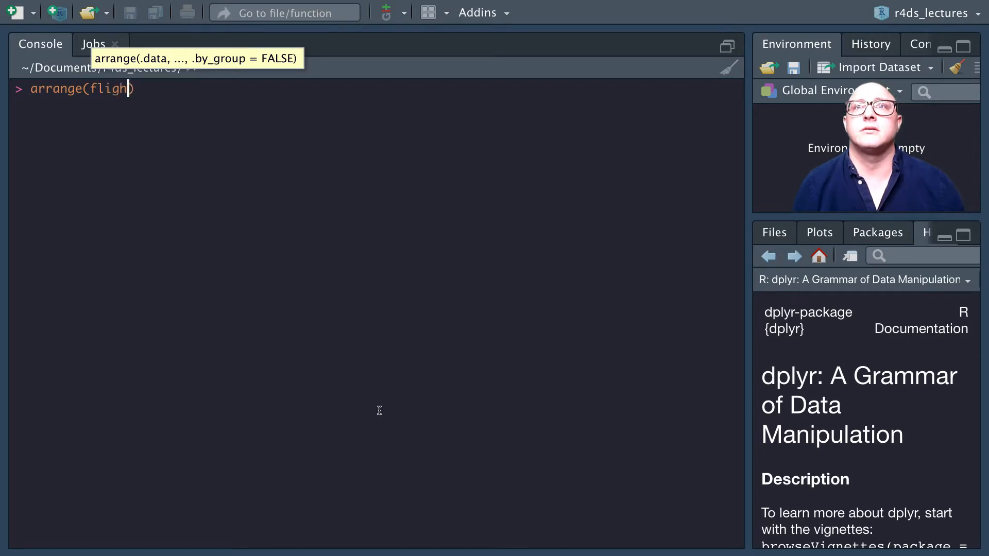
text(ts)
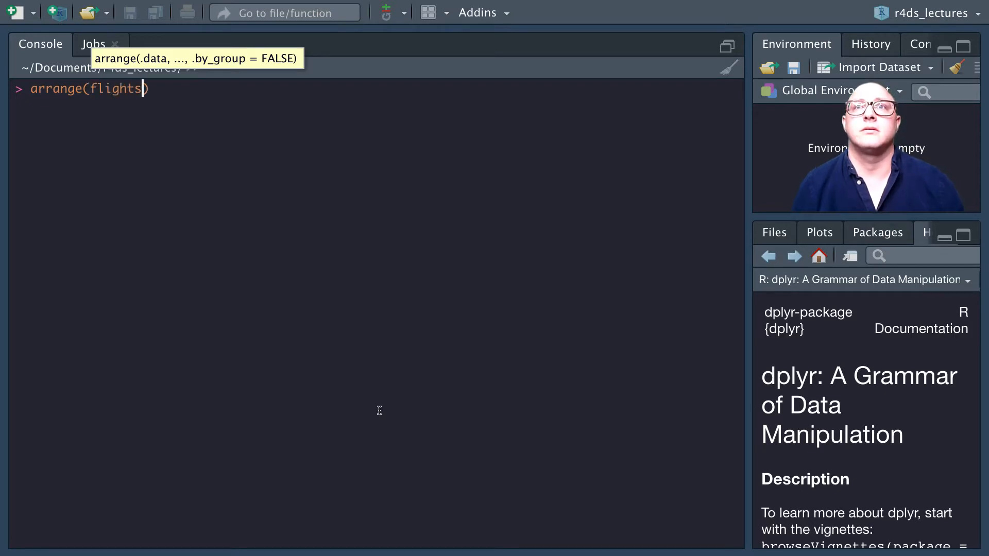
text(, year)
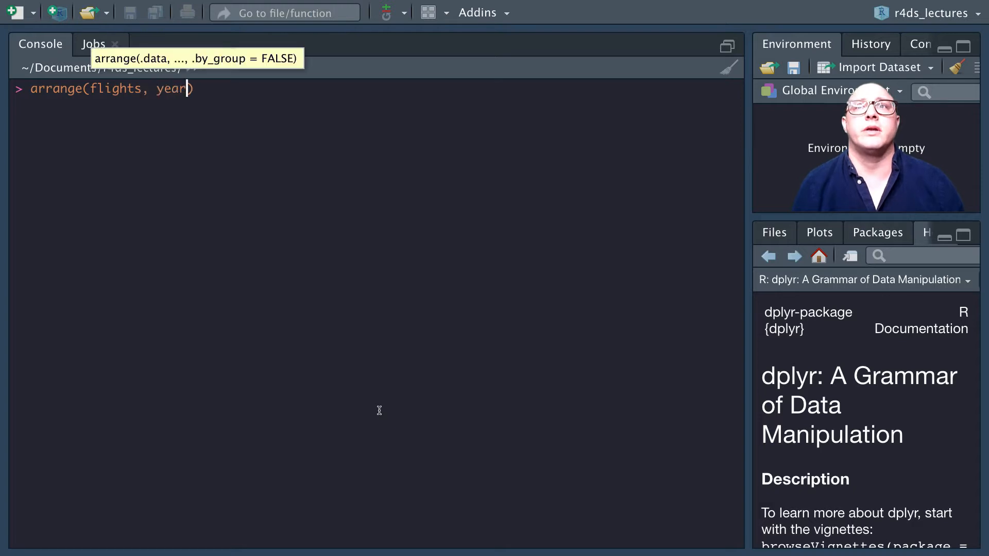
text(, month, day)
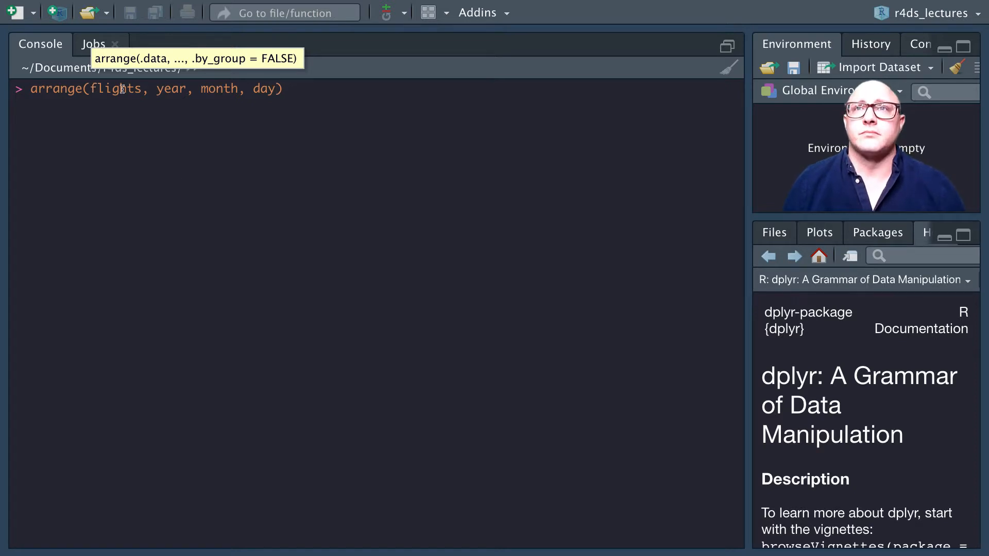
double_click(170, 88)
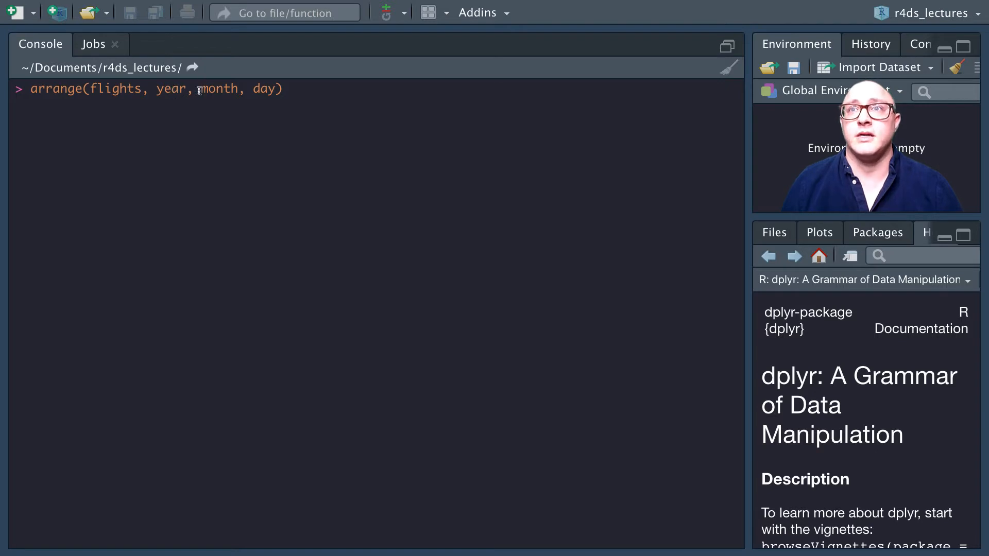
double_click(219, 88)
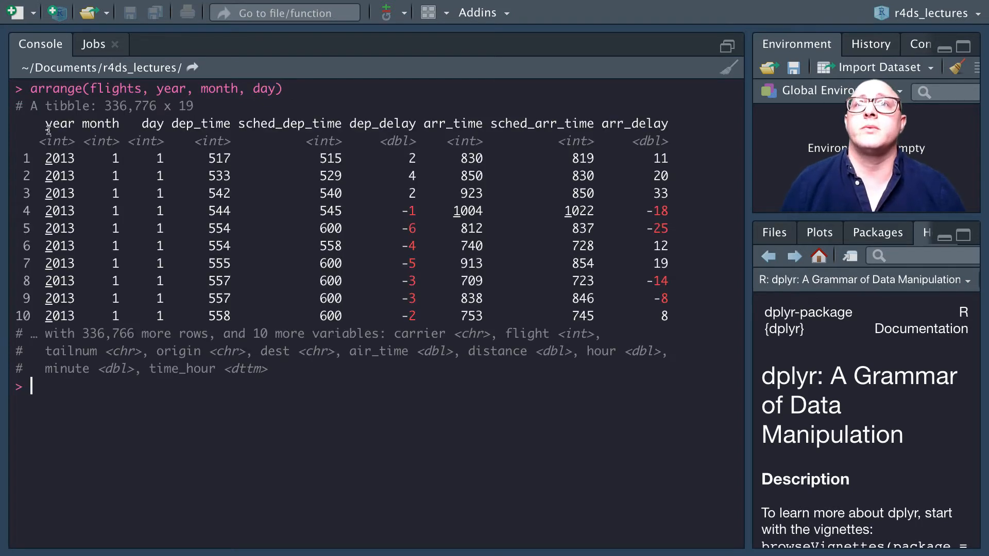
drag(45, 124, 165, 123)
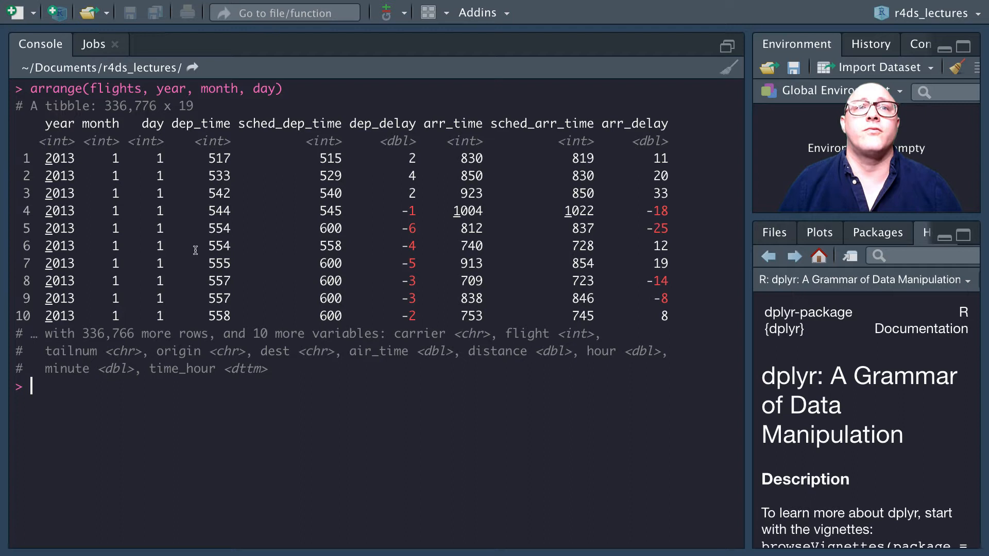
mouse_move(174, 264)
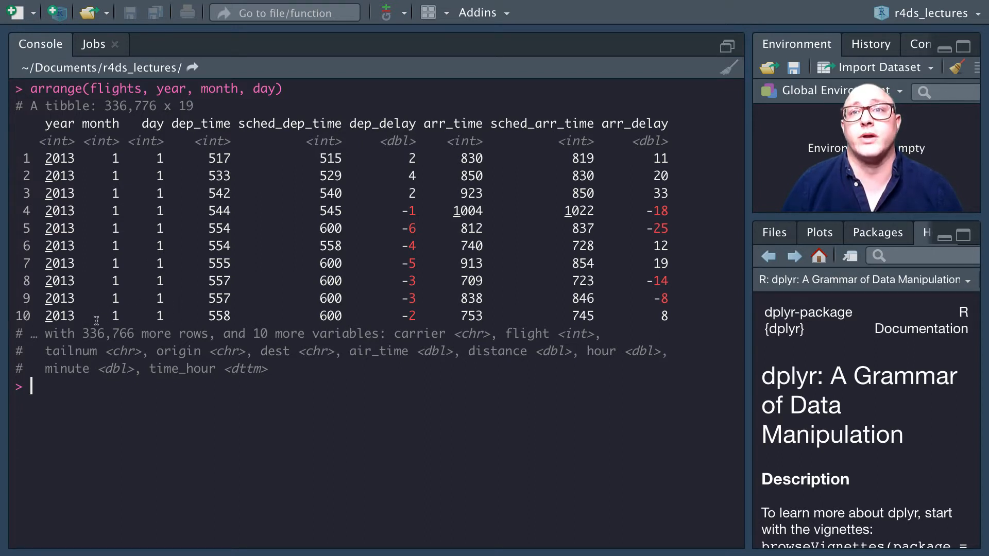
mouse_move(135, 372)
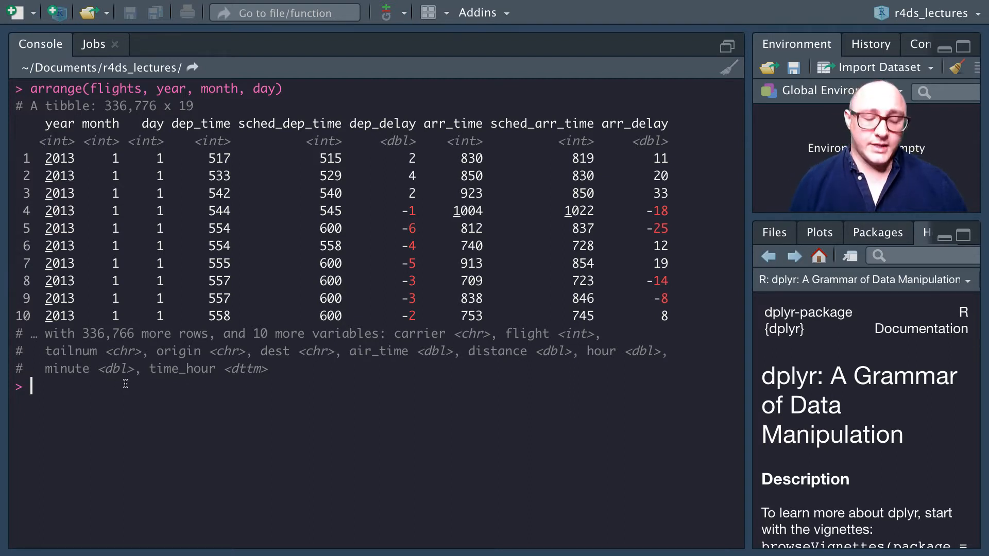
Run arrange(flights, desc(dep_delay)) on a cleared console to show the longest departure delays first
key(Ctrl+l)
text(arrange(flights, de)
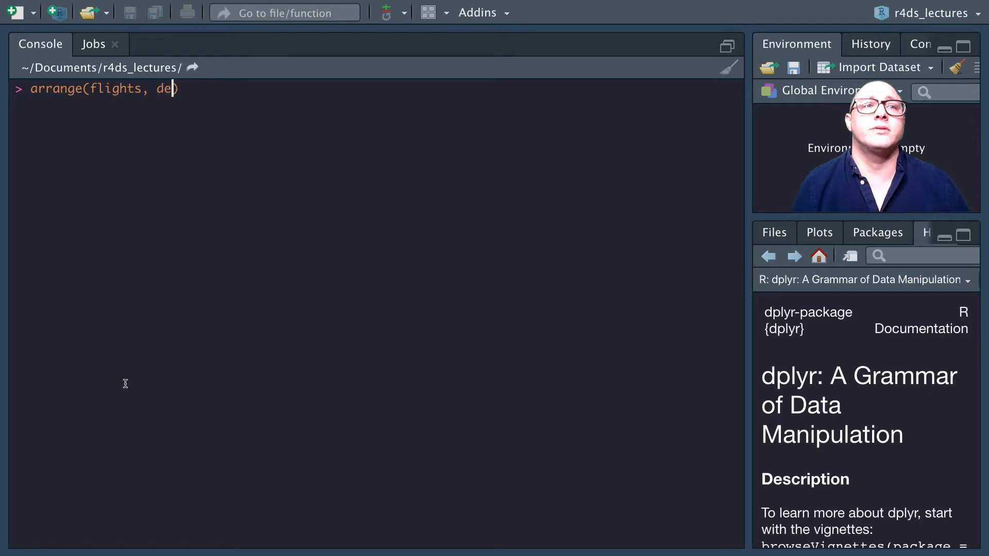
text(sc())
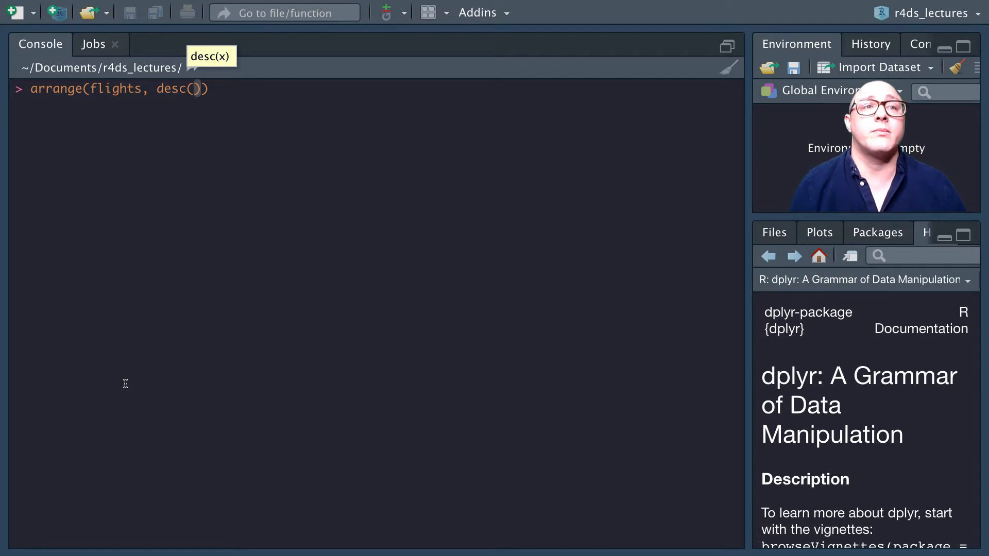
text(dep_delay)
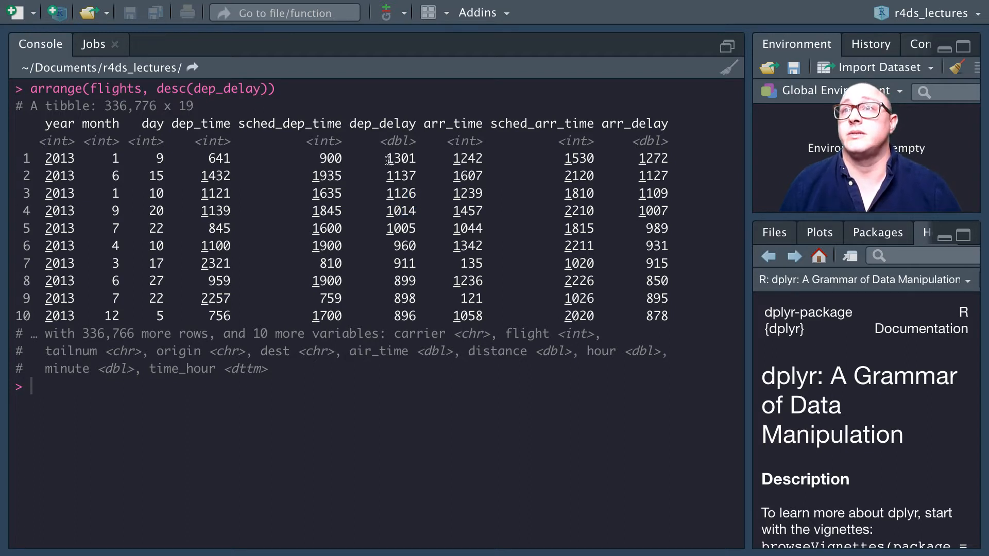
double_click(401, 158)
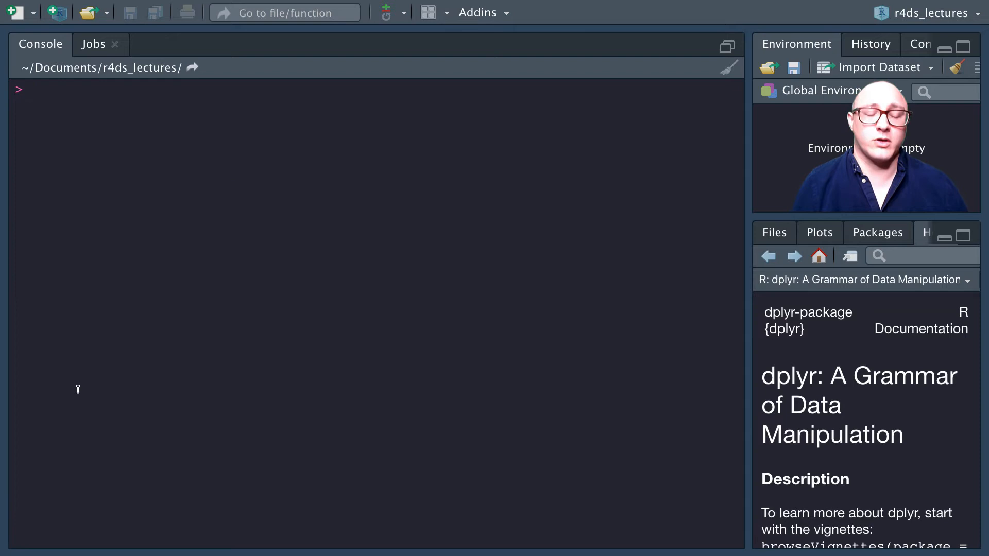
Add a '## Missing Values' comment, create df <- tibble(x = c(2,3,NA)), and print it
text(##)
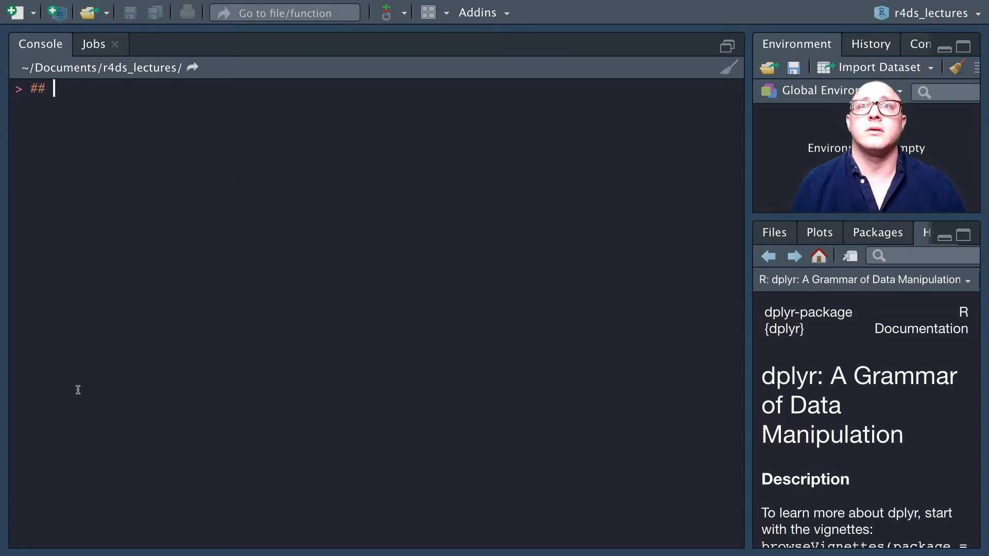
text(Missing Values)
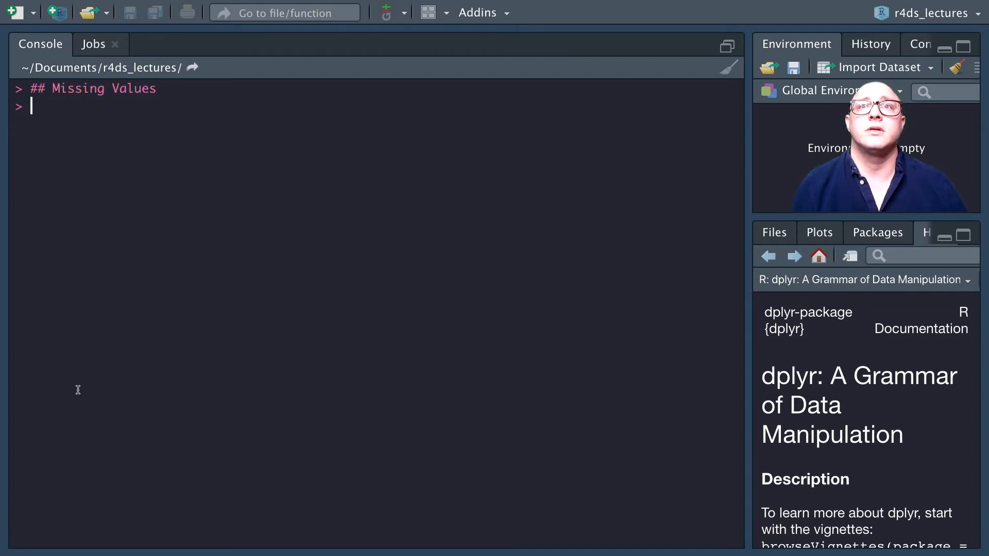
text(df <-)
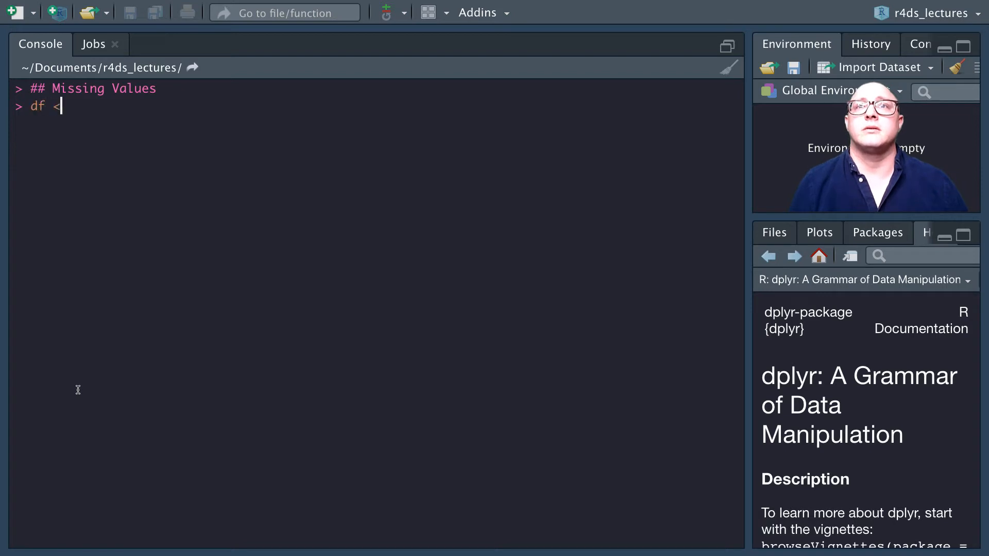
text(- tibble)
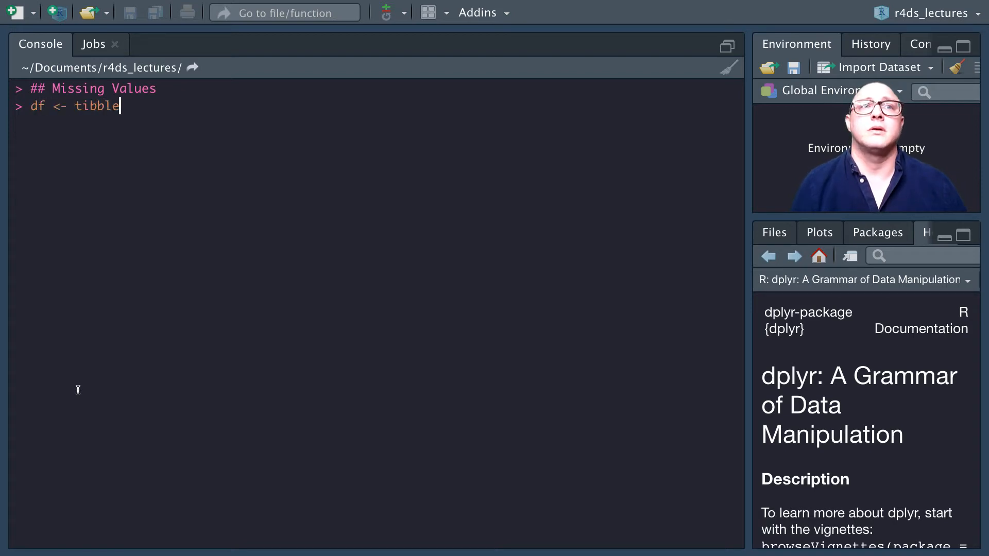
text((x =)
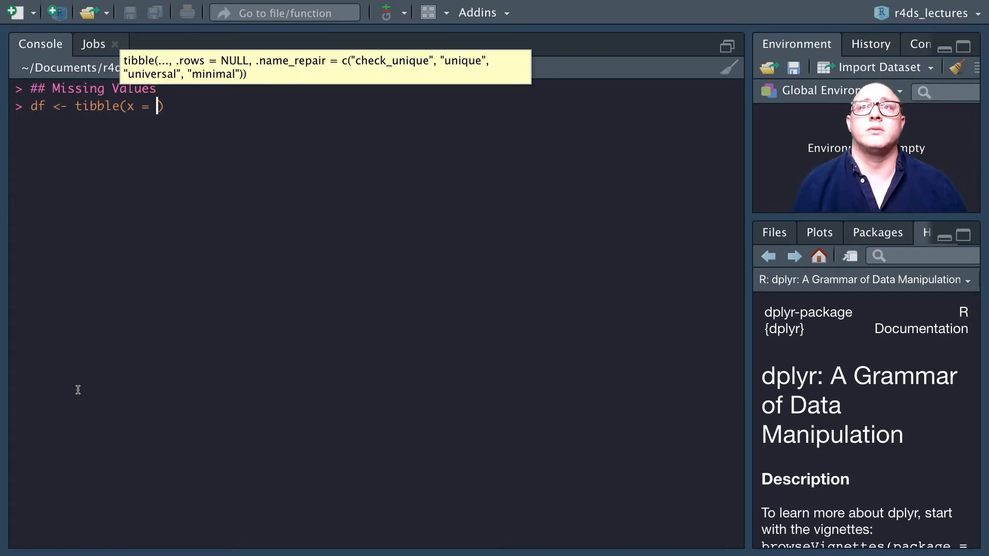
text(c()
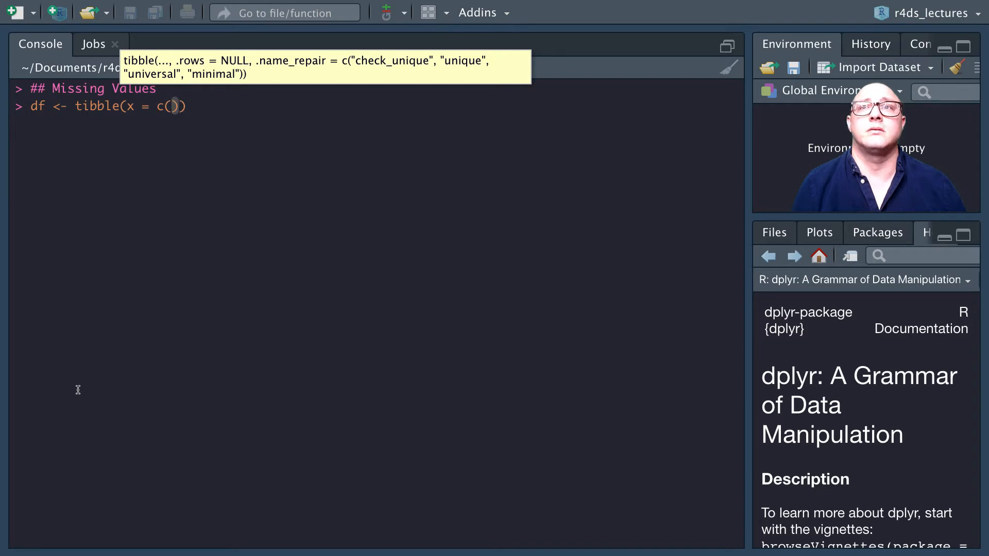
text(2,3,NA)
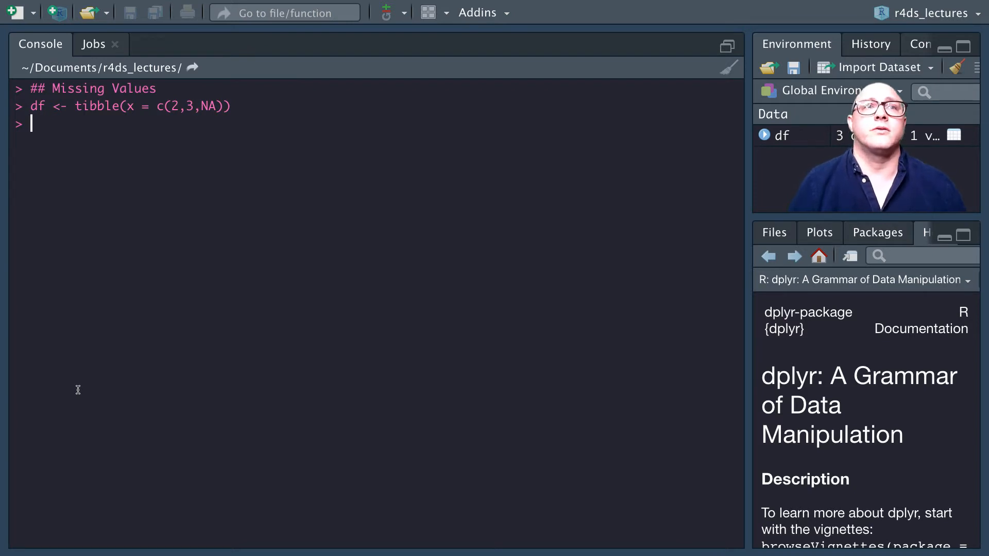
text(df)
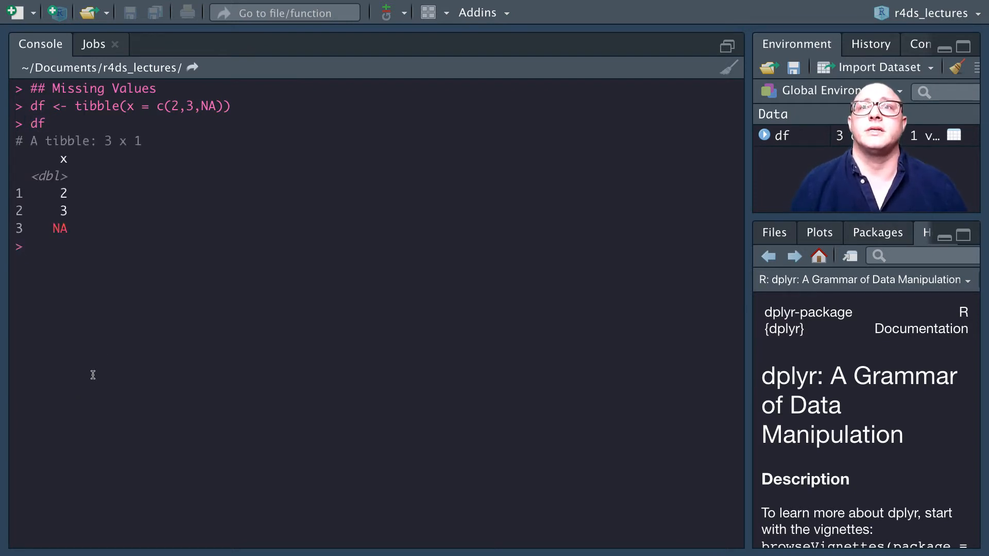
mouse_move(54, 253)
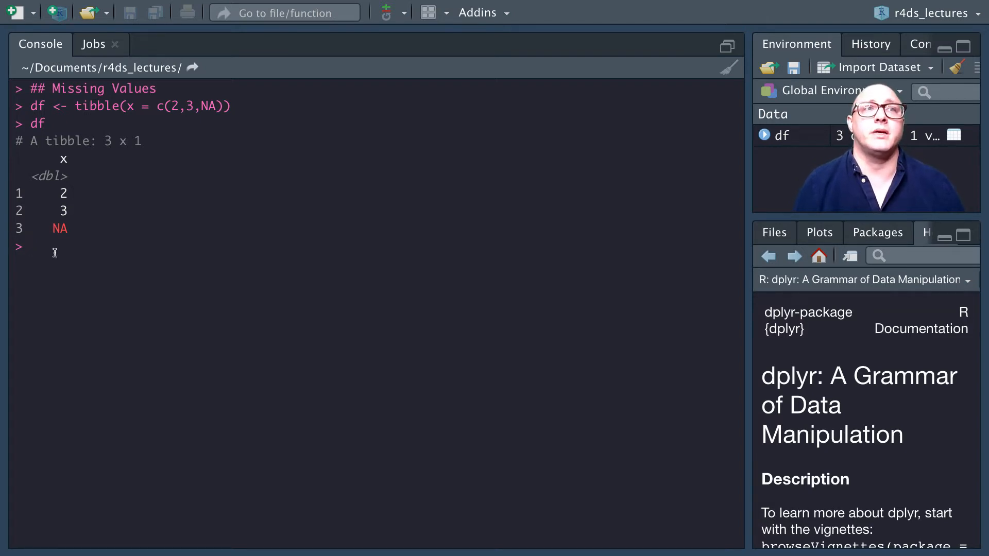
Run arrange(df, x) and highlight the sorted values 2, 3, NA
text(arrange()
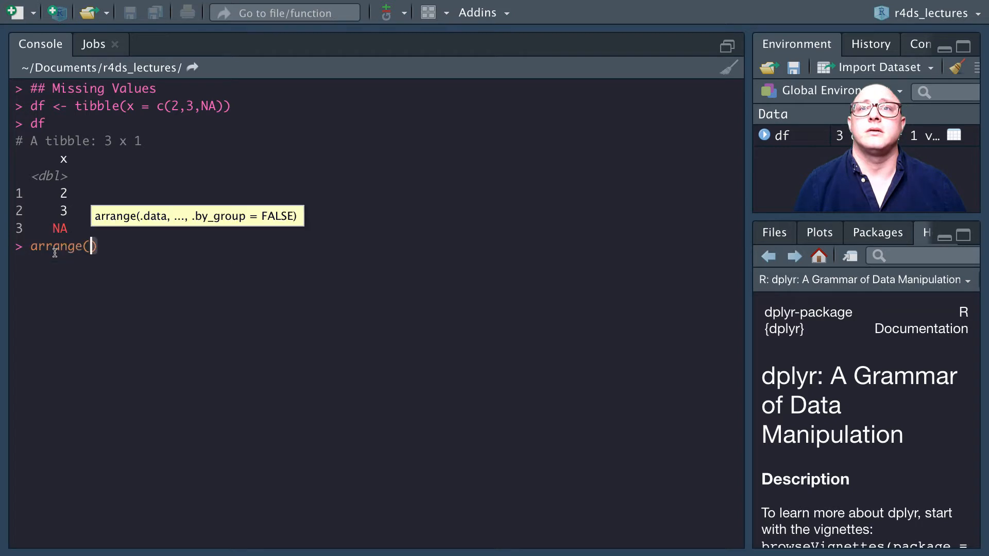
text(df, x)
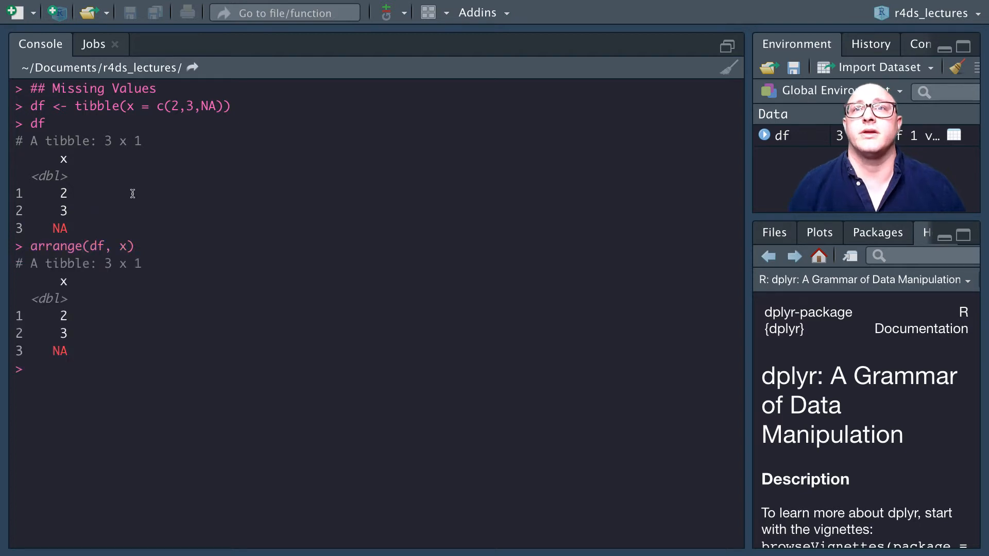
drag(19, 193, 67, 228)
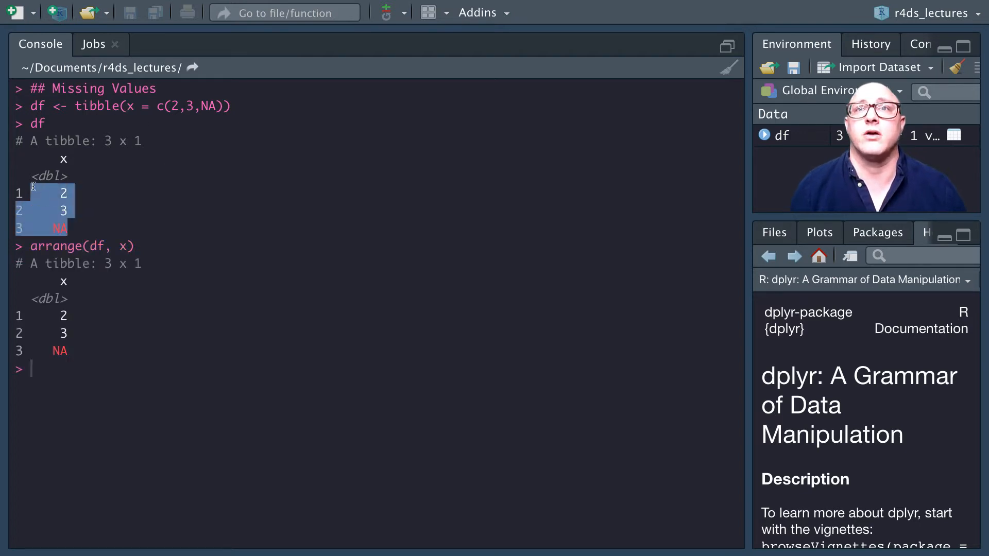
click(71, 371)
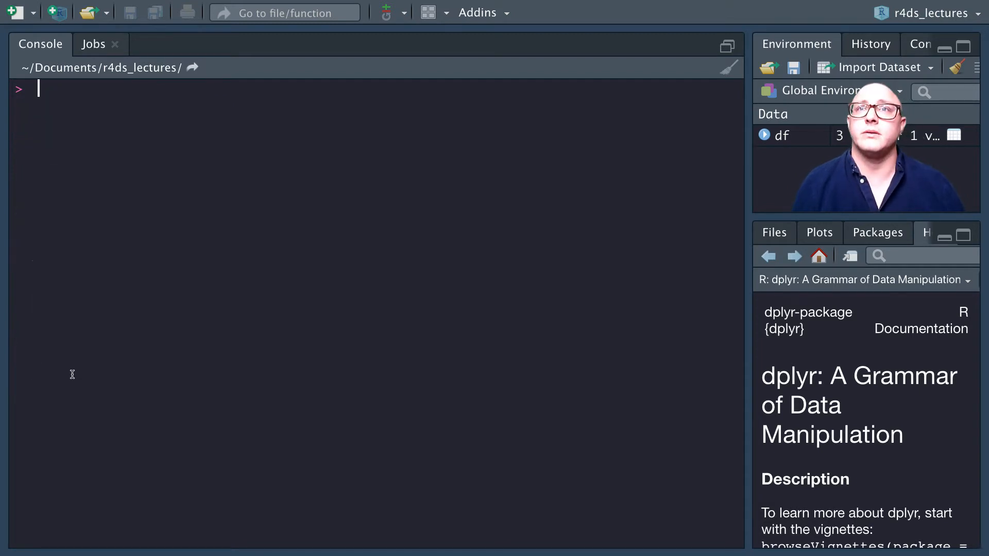
Rebuild df as tibble(x = c(10,5,NA)) and print it
text(df)
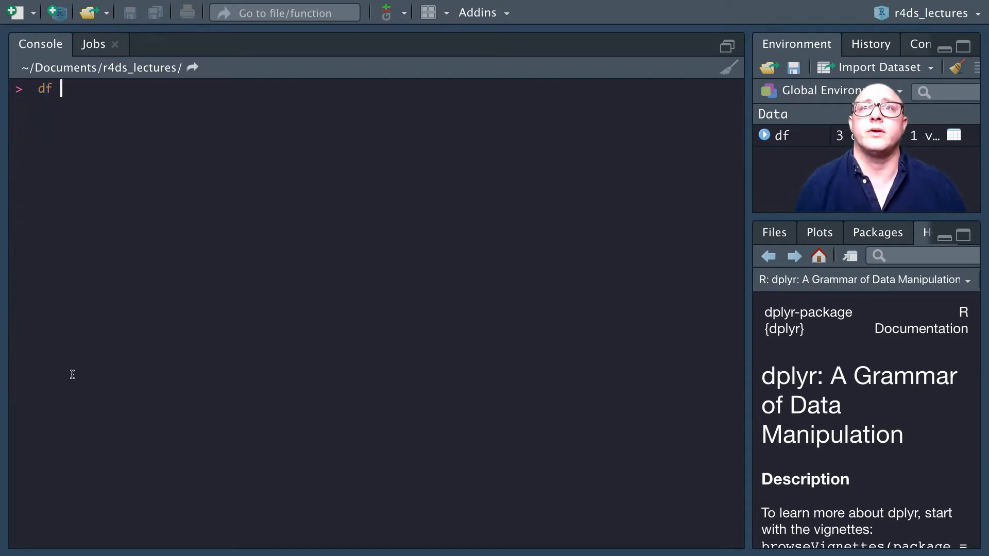
text(<- ti)
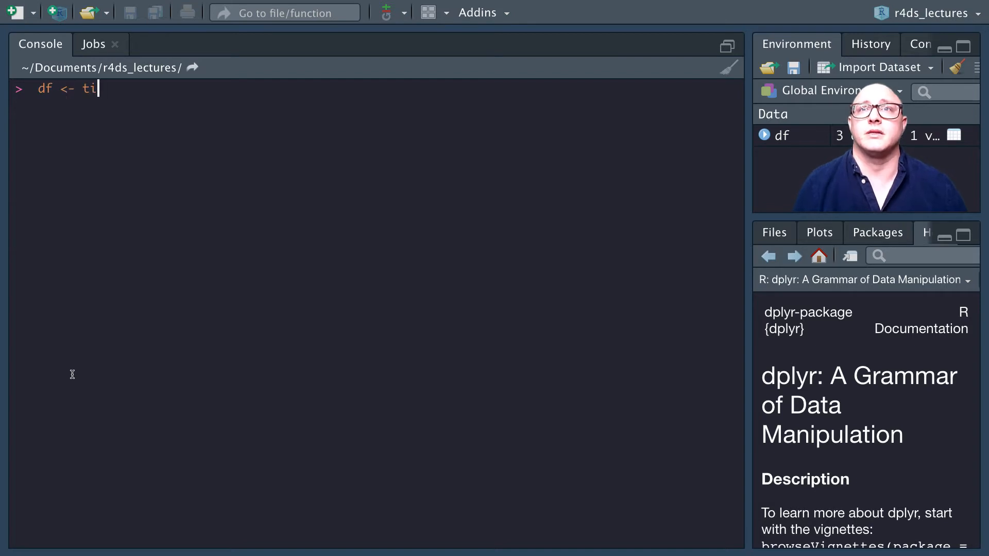
text(bble()
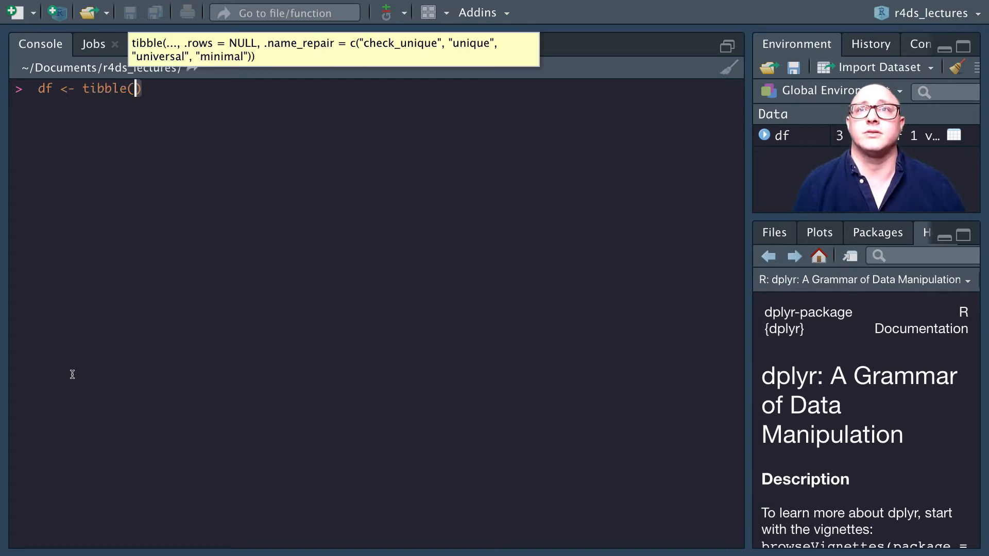
text(x = c()
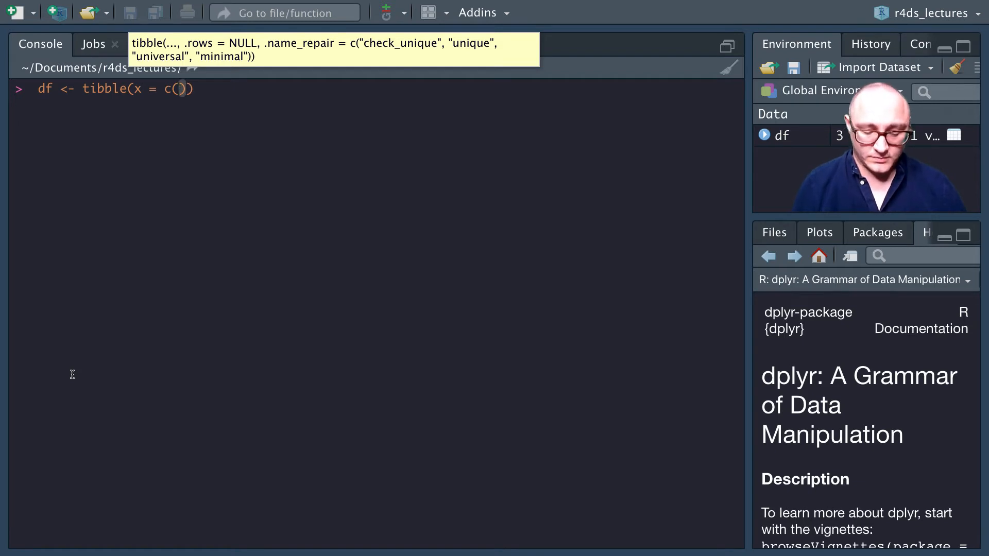
text(10)
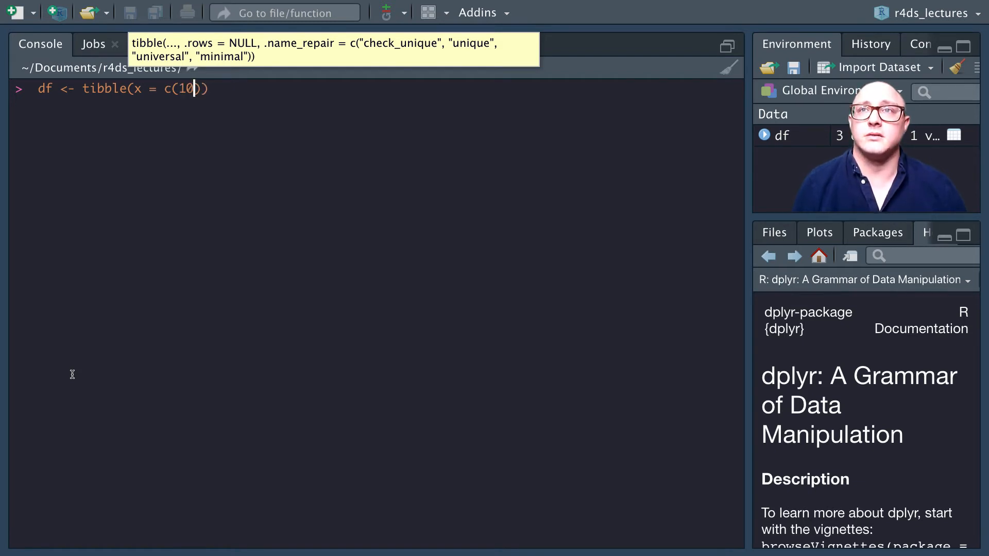
text(,2)
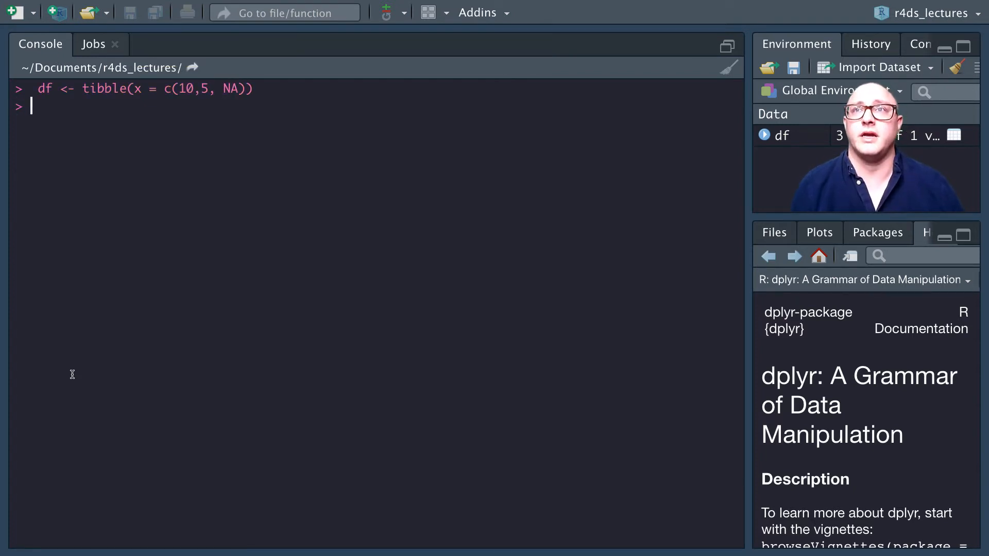
text(df)
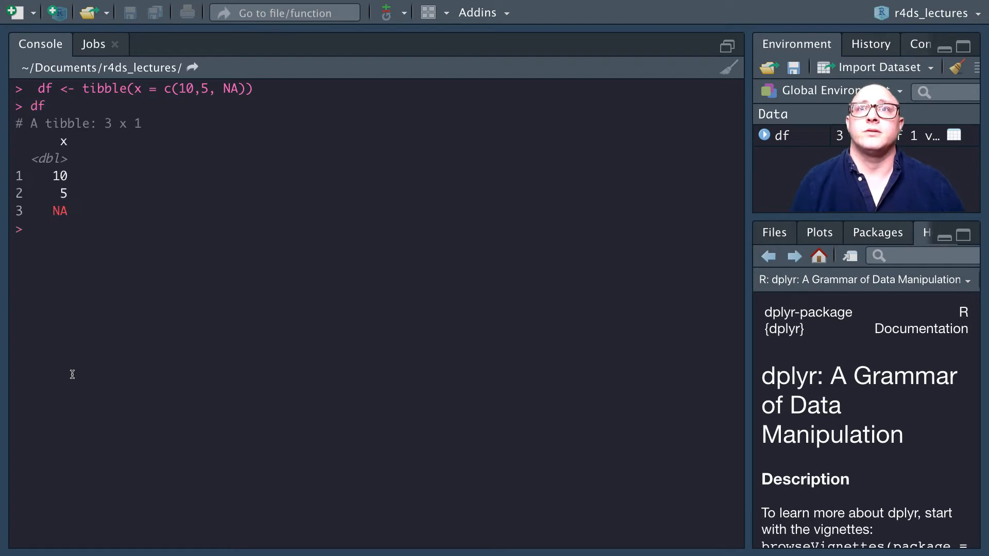
Run arrange(df, x) and arrange(df, desc(x)), both keeping NA last
text(arrange()
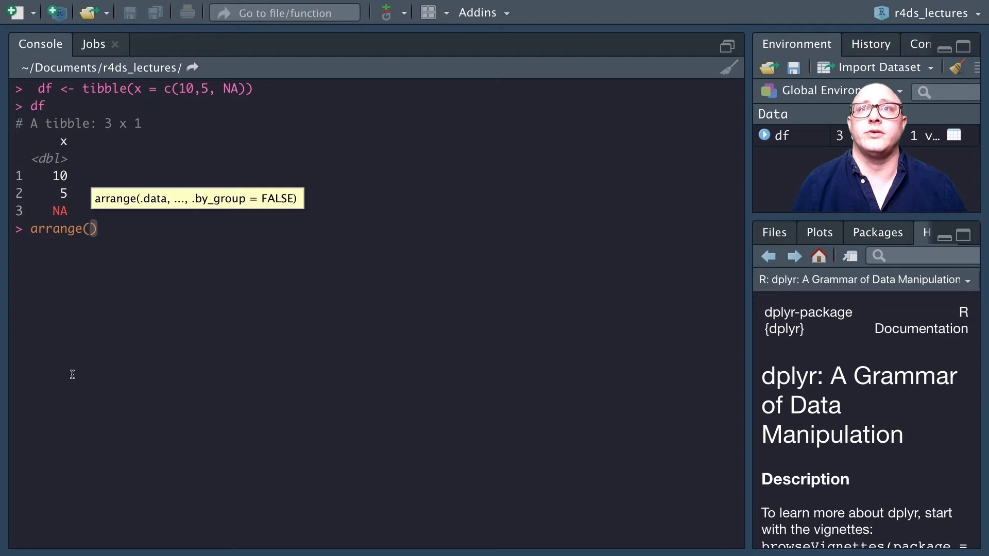
text(df,)
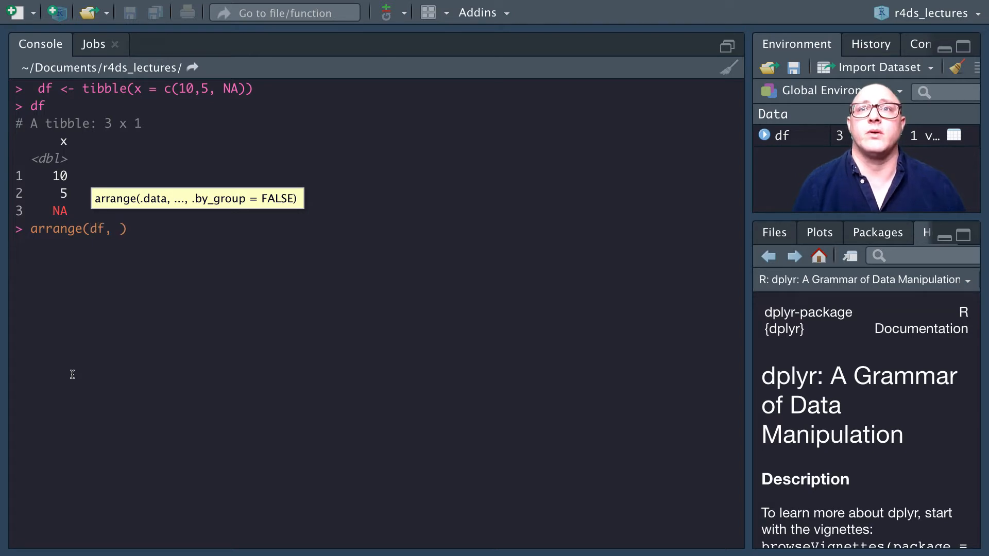
text(x)
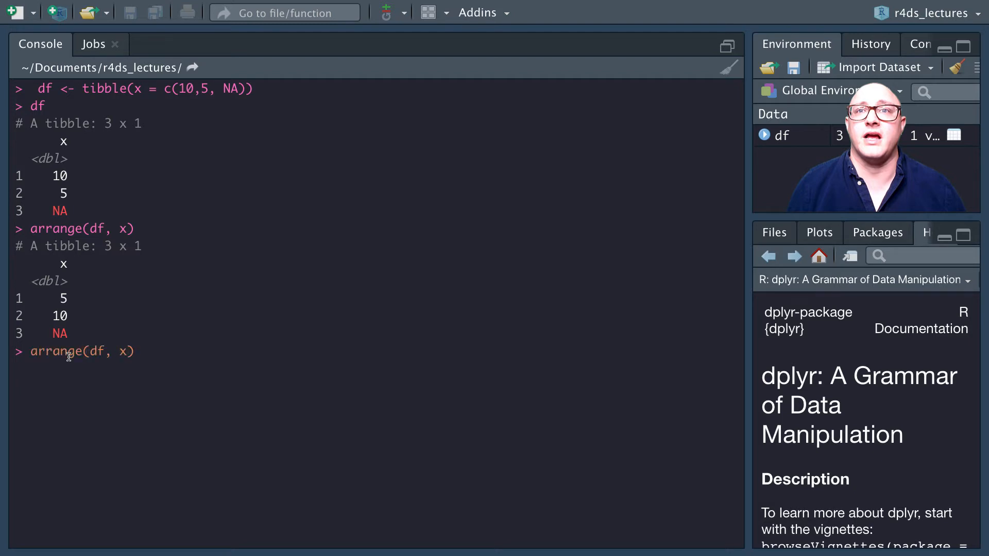
text(desc()
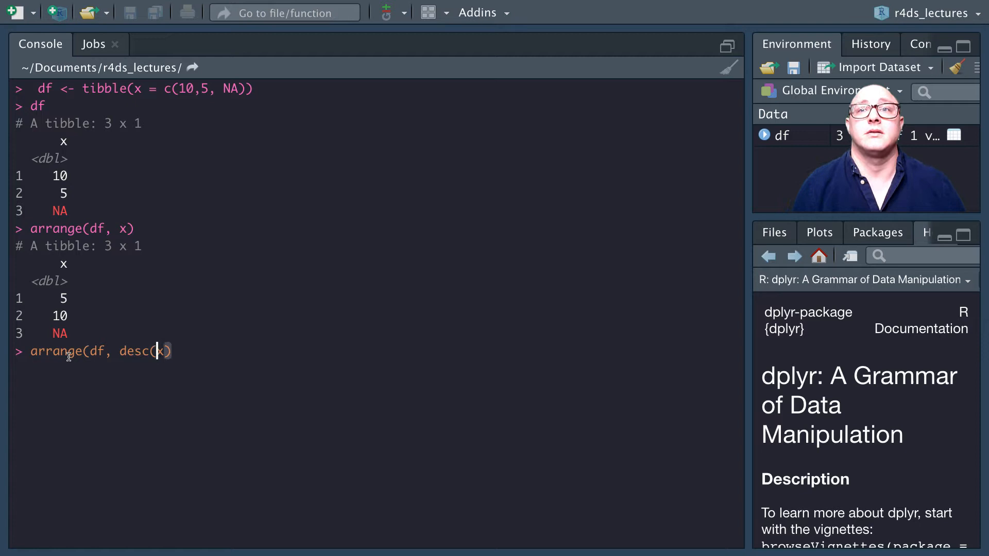
text(_)
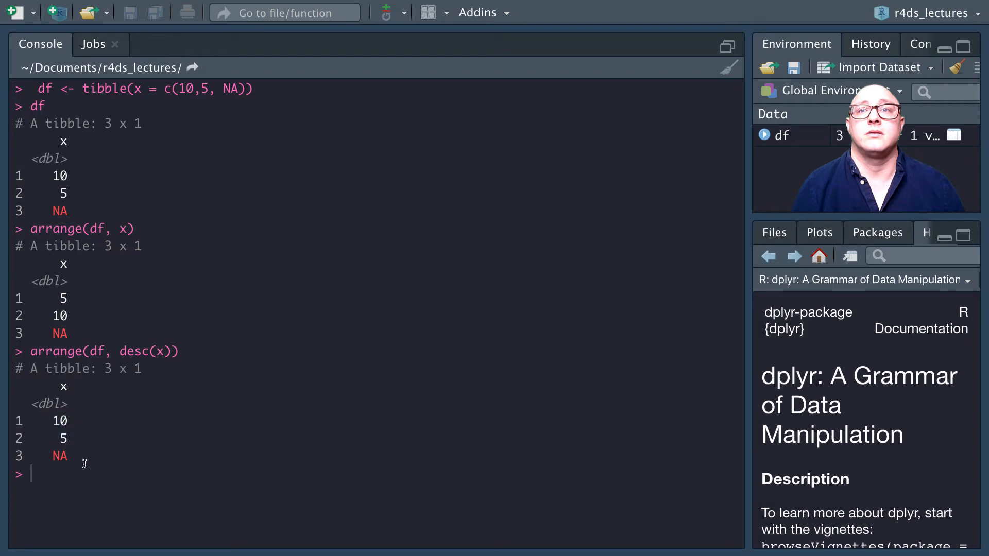
mouse_move(155, 340)
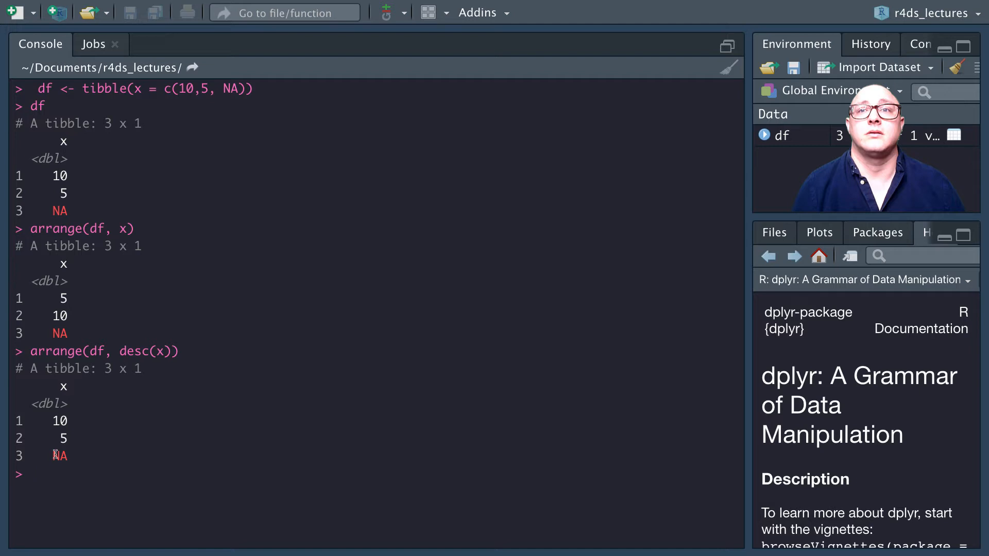
mouse_move(78, 473)
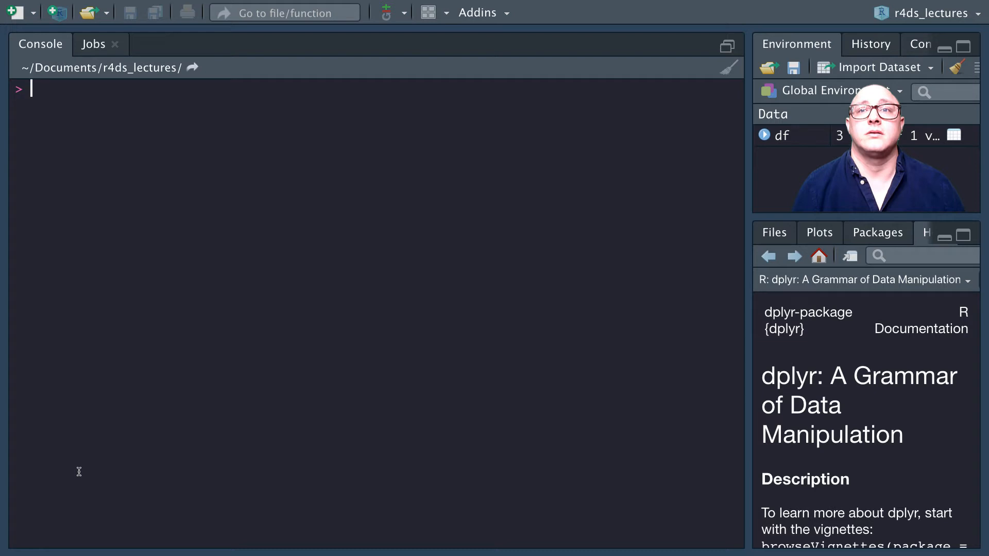
Add a '# SELECT' comment heading in the console
text(#)
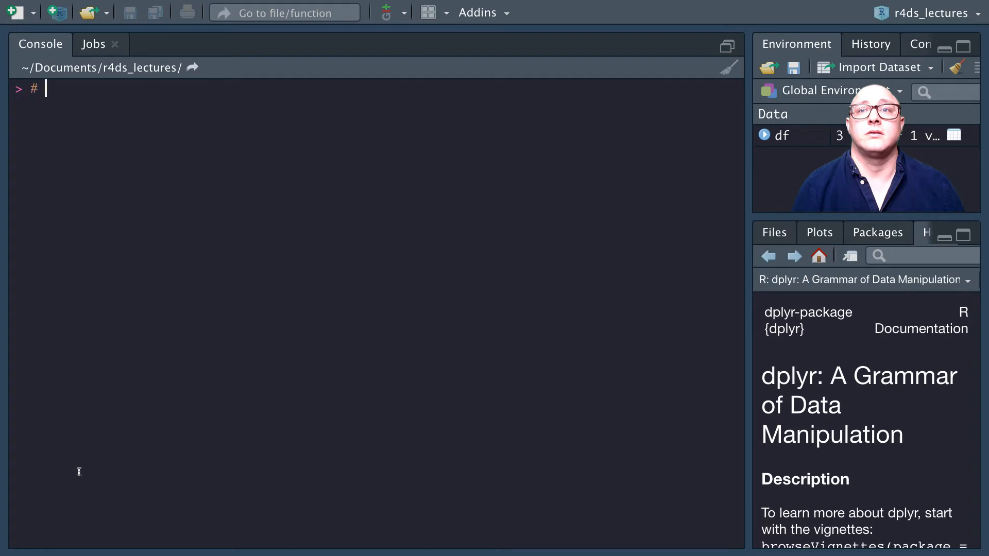
text(SE)
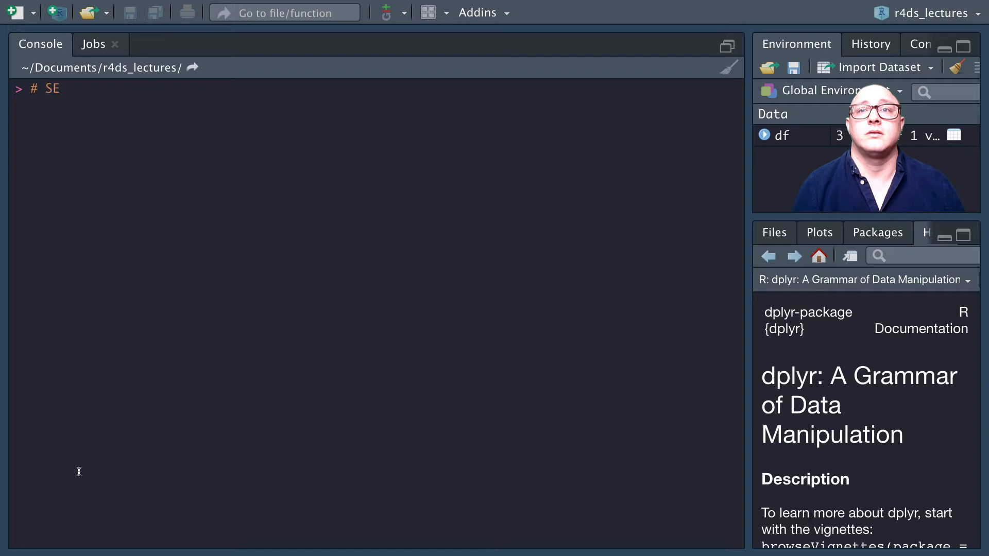
text(LECT)
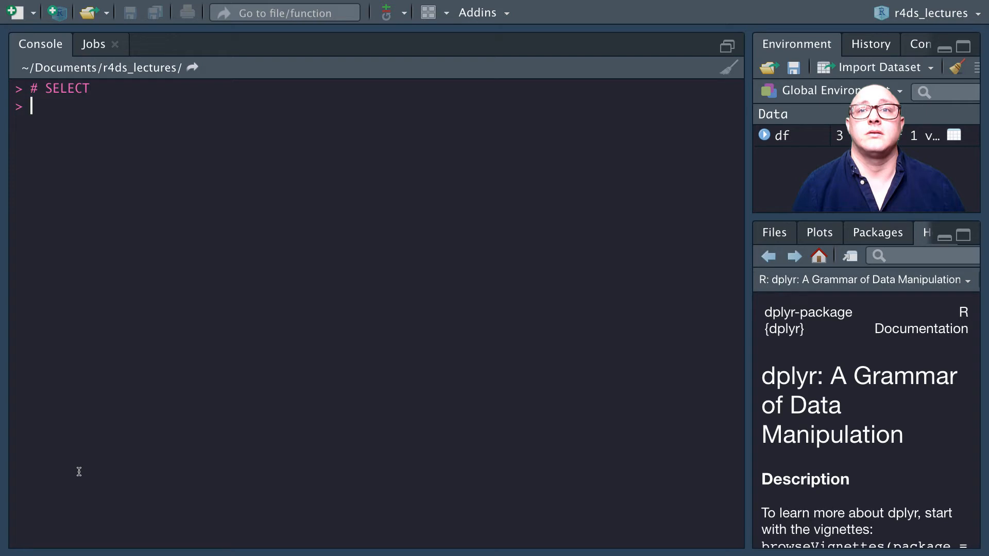
Run select(flights, year, month, day) and highlight the three column headers and the command
text(select(flights,)
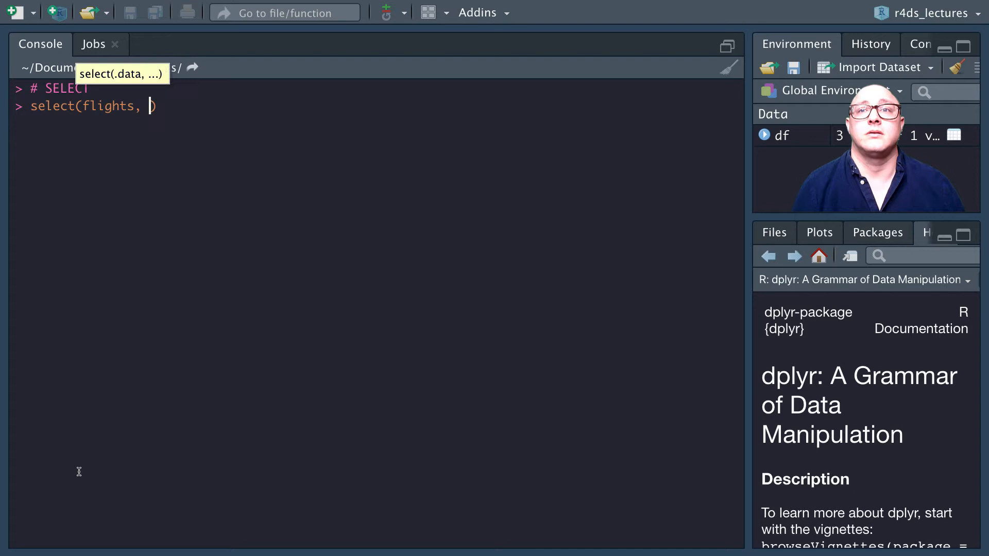
text(year, month, day)
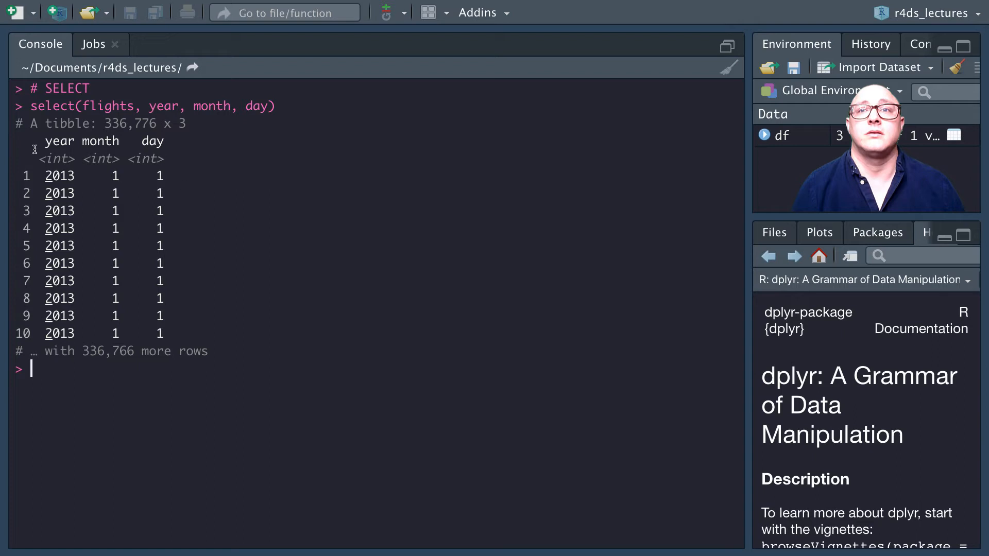
drag(45, 141, 164, 141)
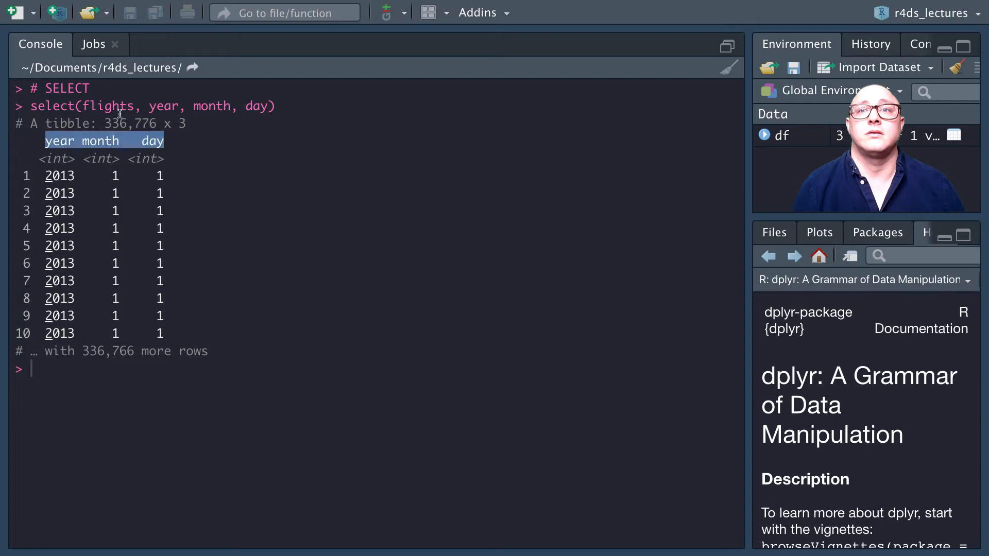
double_click(107, 106)
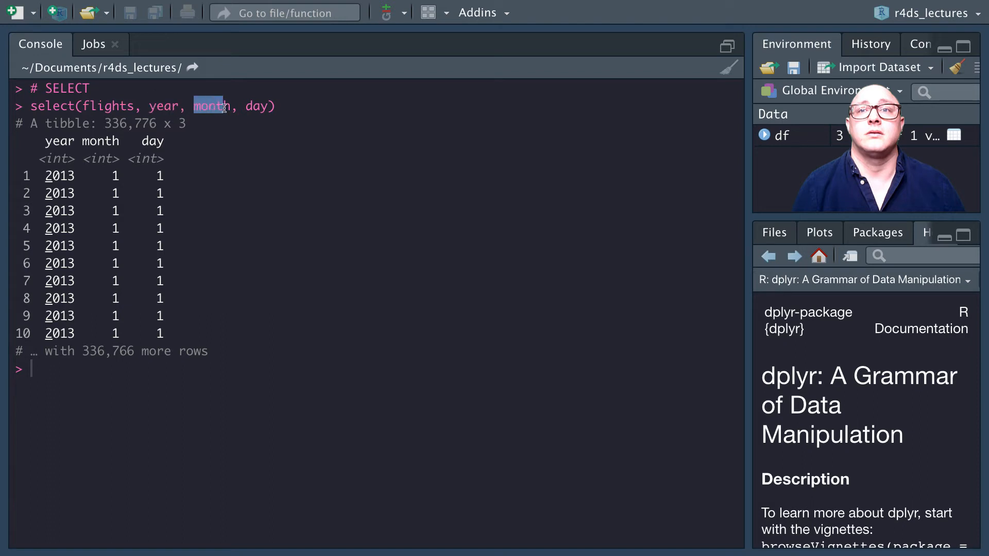
click(262, 106)
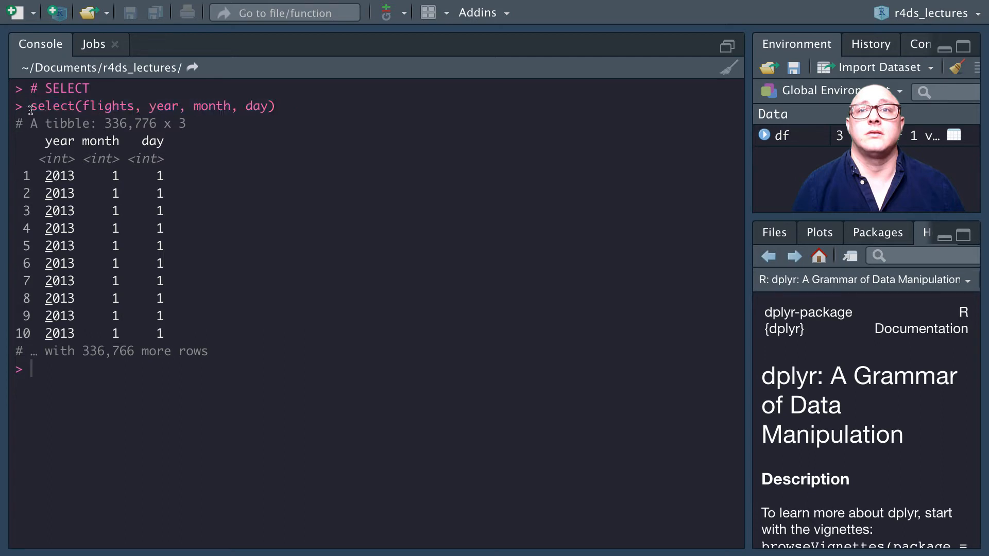
drag(30, 106, 275, 106)
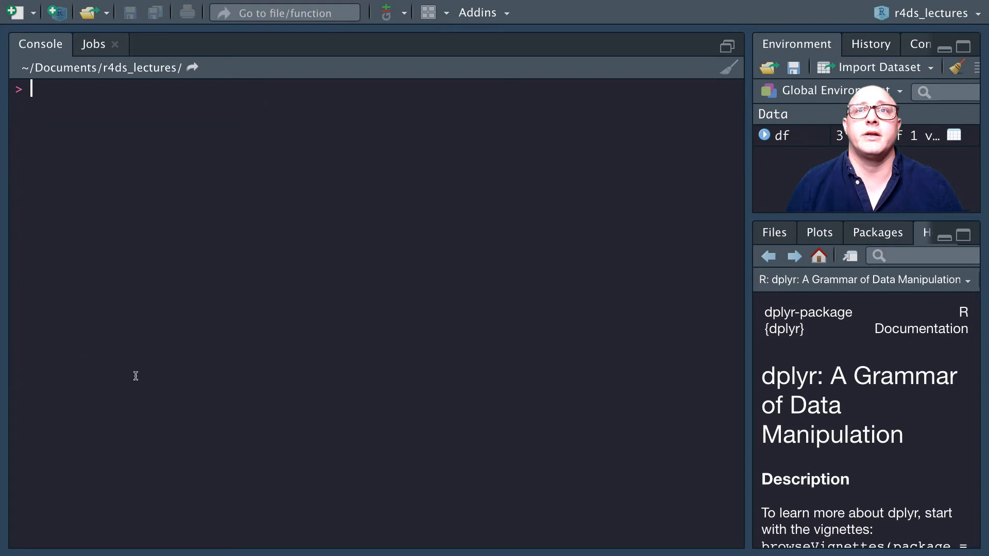
text(select(flight)
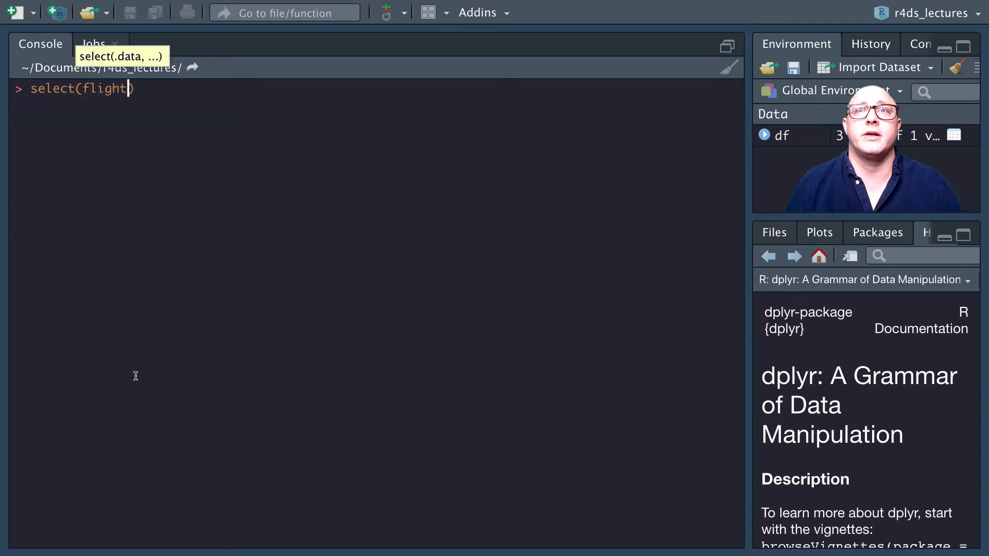
text(s, y)
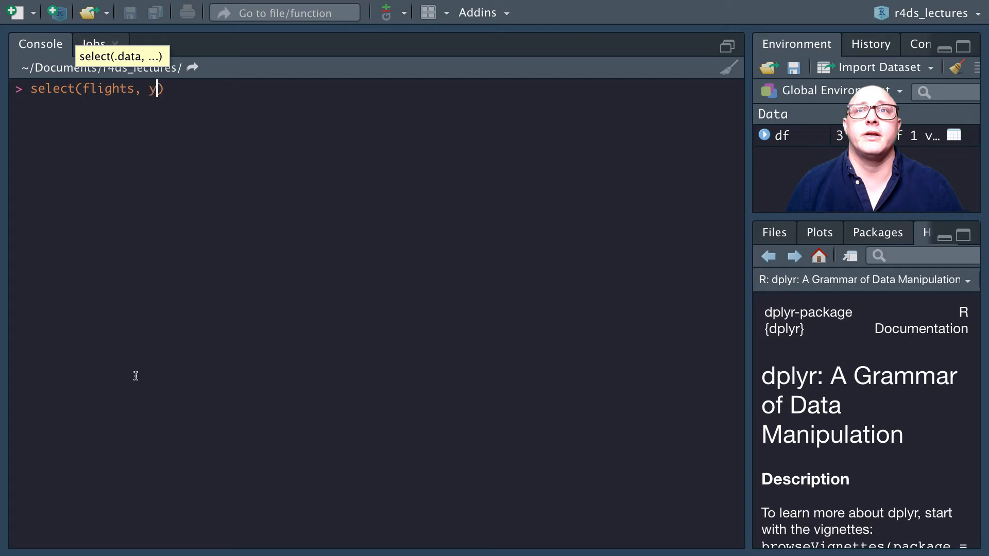
text(ear:day)
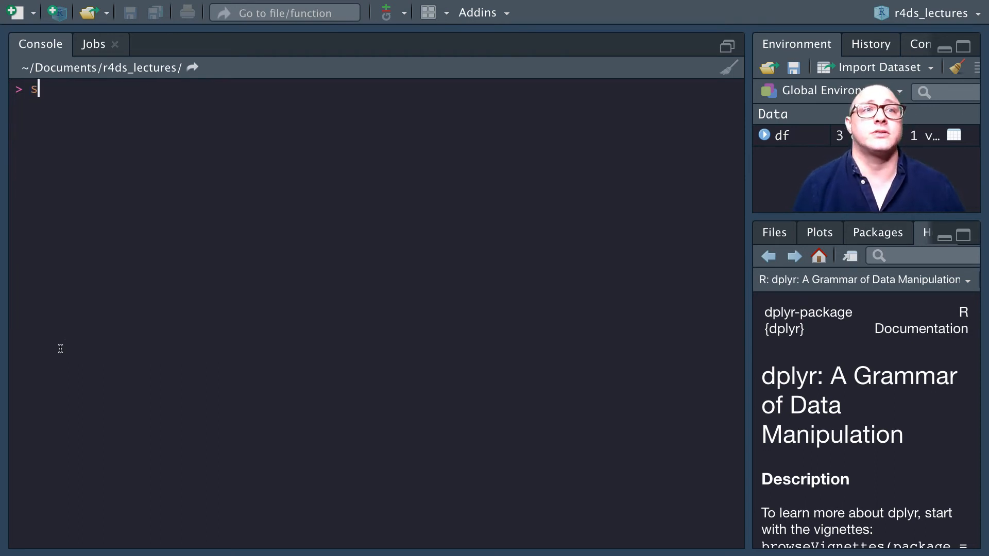
Run select(flights, -(year:day)) to show the 16 remaining columns
text(elect()
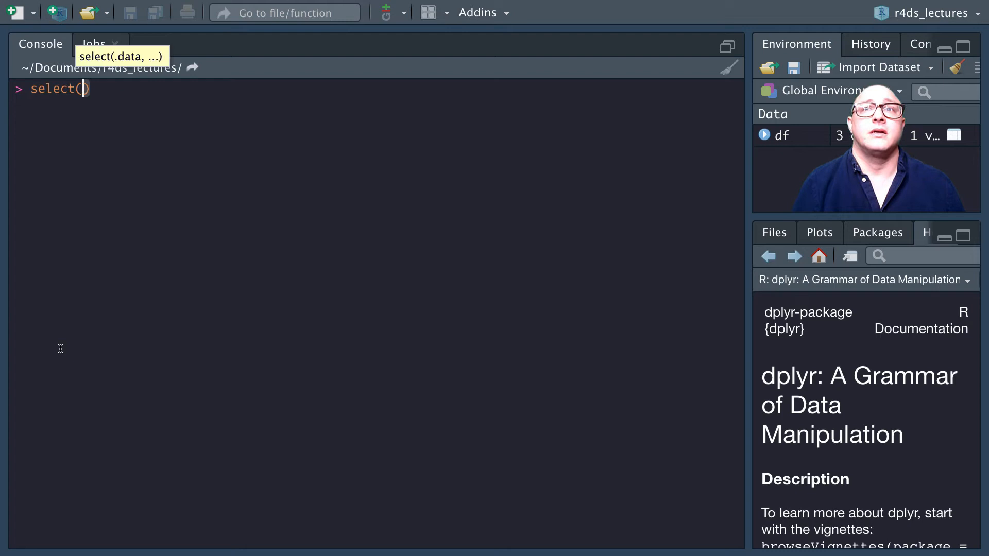
text(flights,)
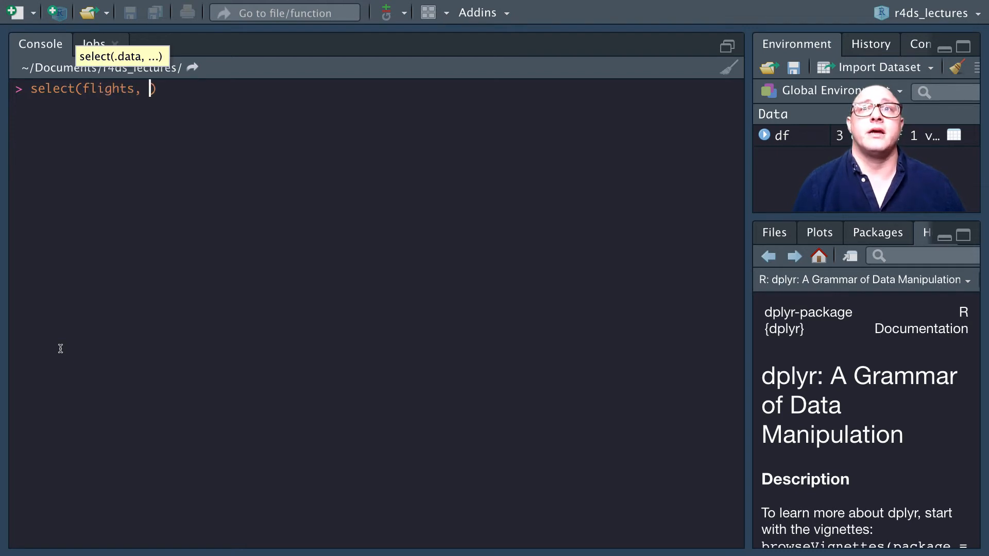
text(-)
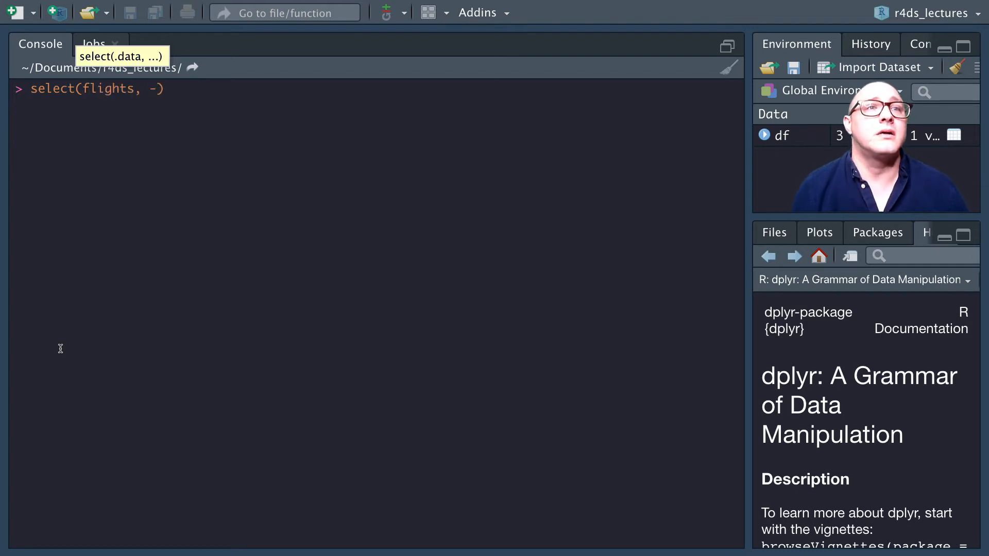
text((year:day)
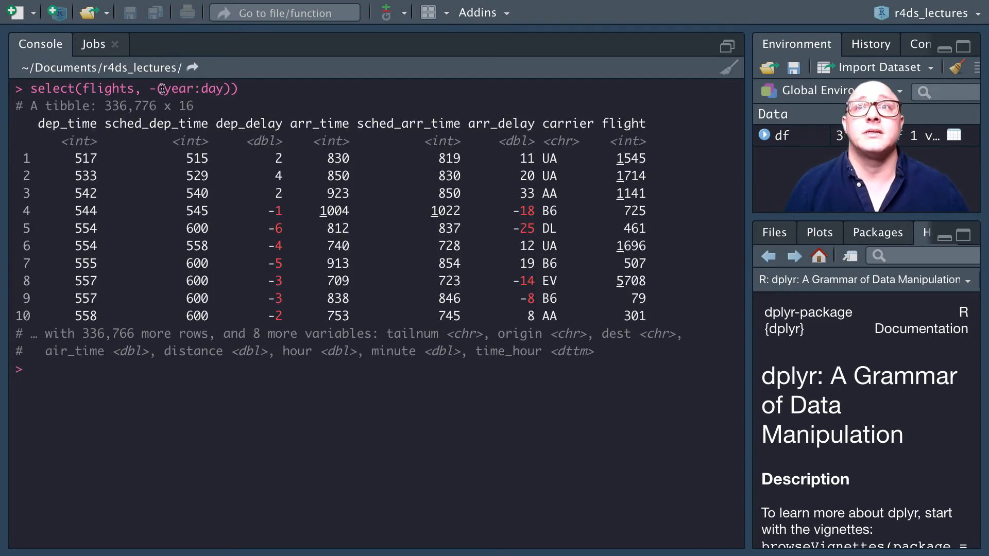
double_click(184, 88)
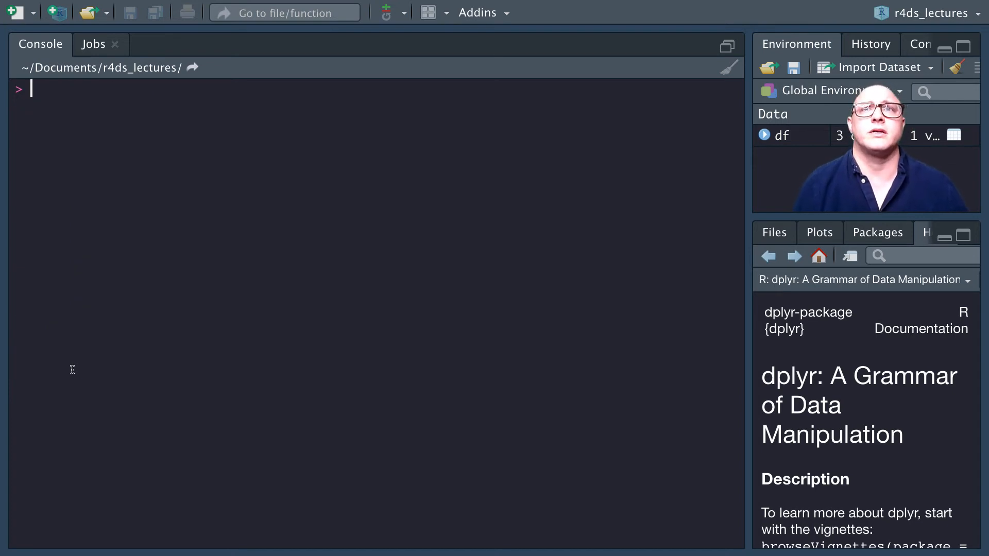
Run names(flights) to list all column names
text(flight)
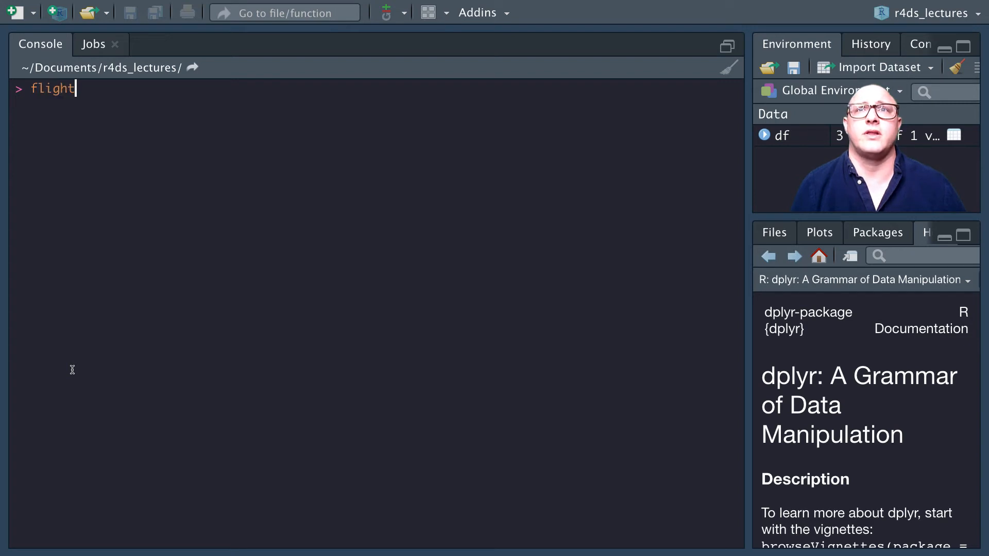
text(s.colum)
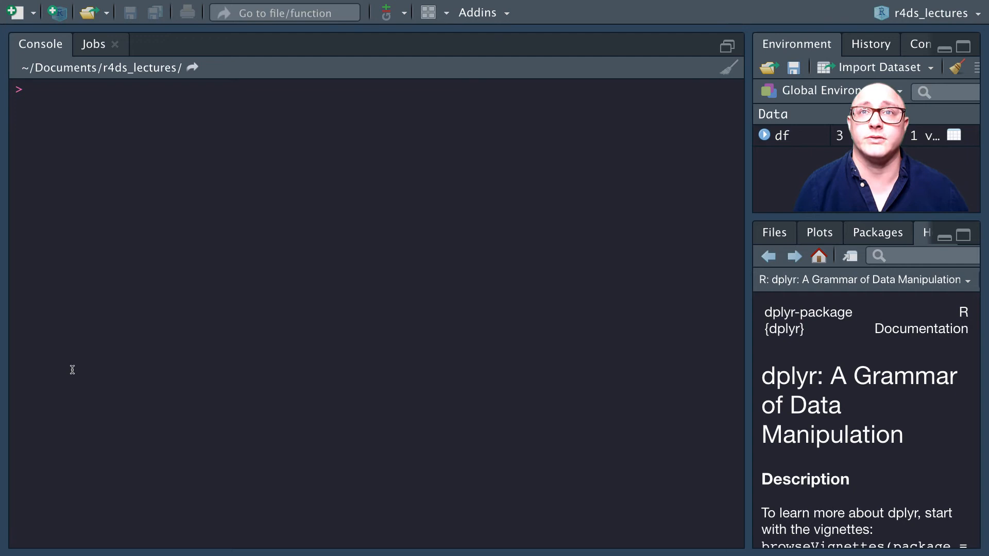
text(names)
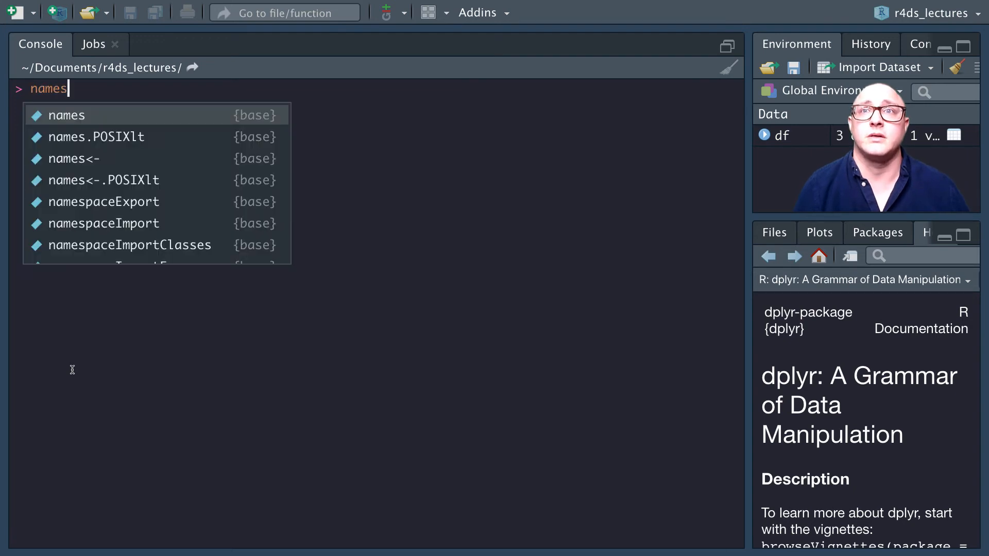
text((flights)
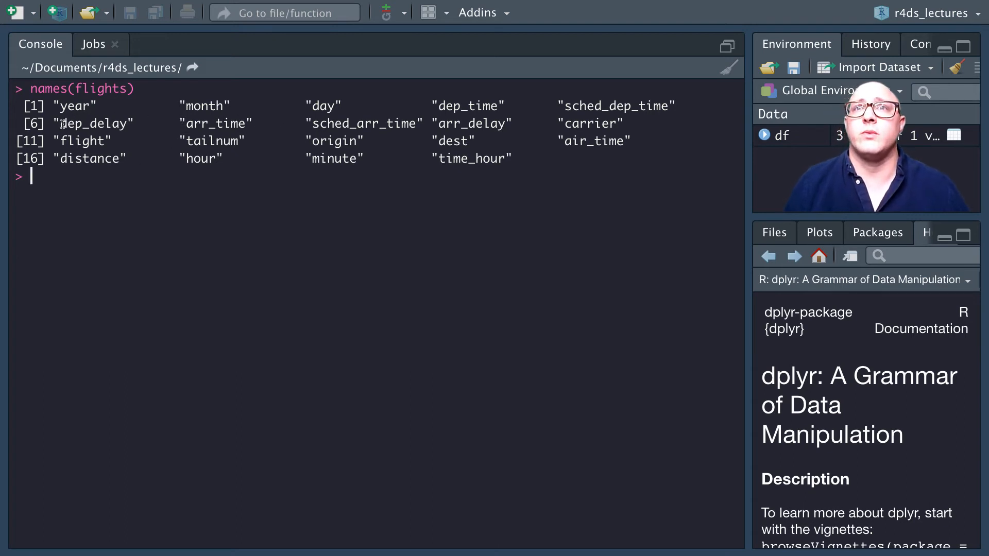
double_click(71, 122)
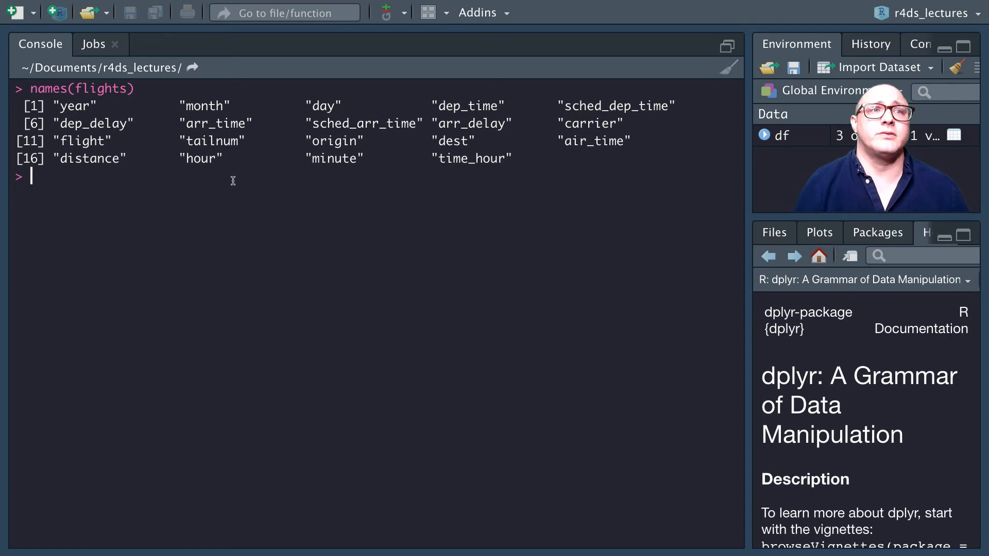
Run select(flights, starts_with("dep")) using autocomplete, showing dep_time and dep_delay
text(select)
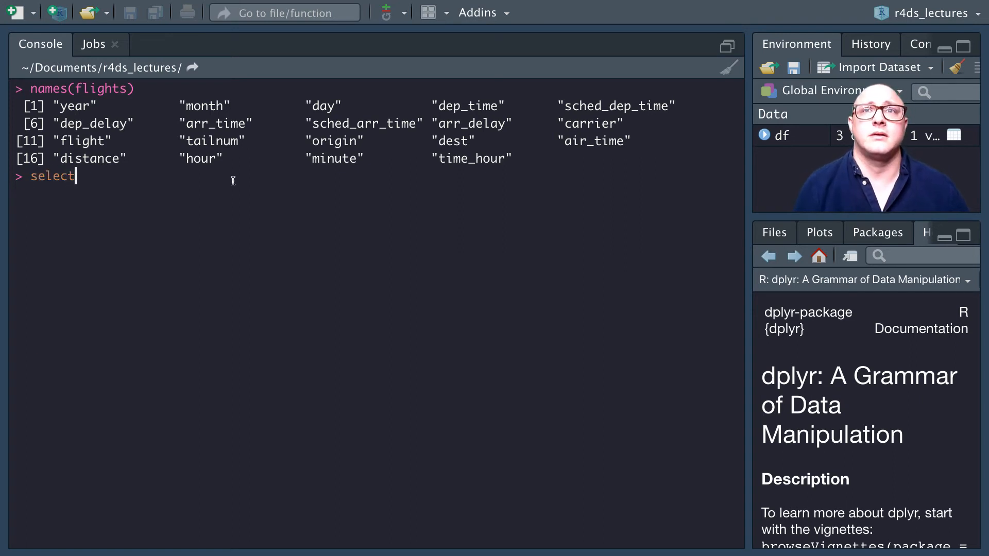
text((flights))
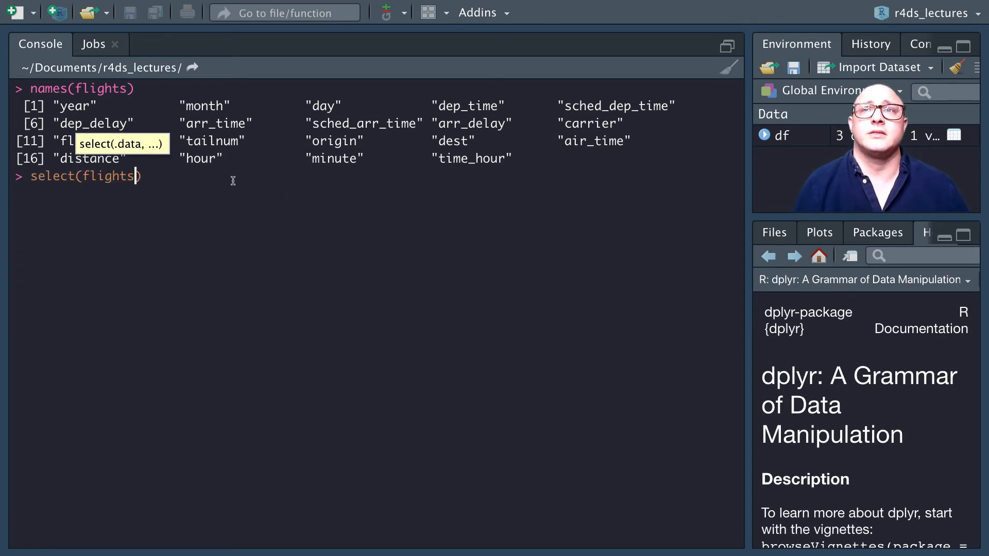
text(,)
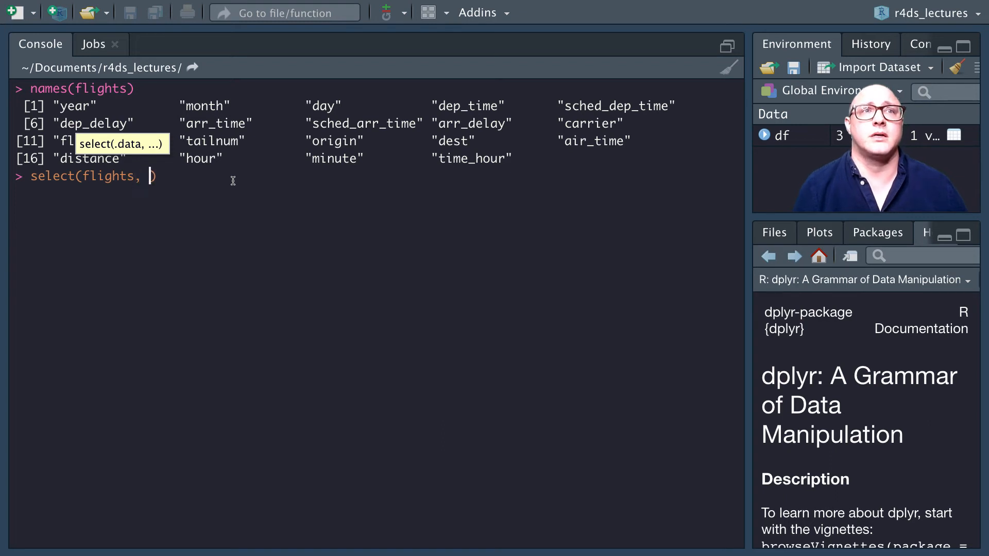
text(start)
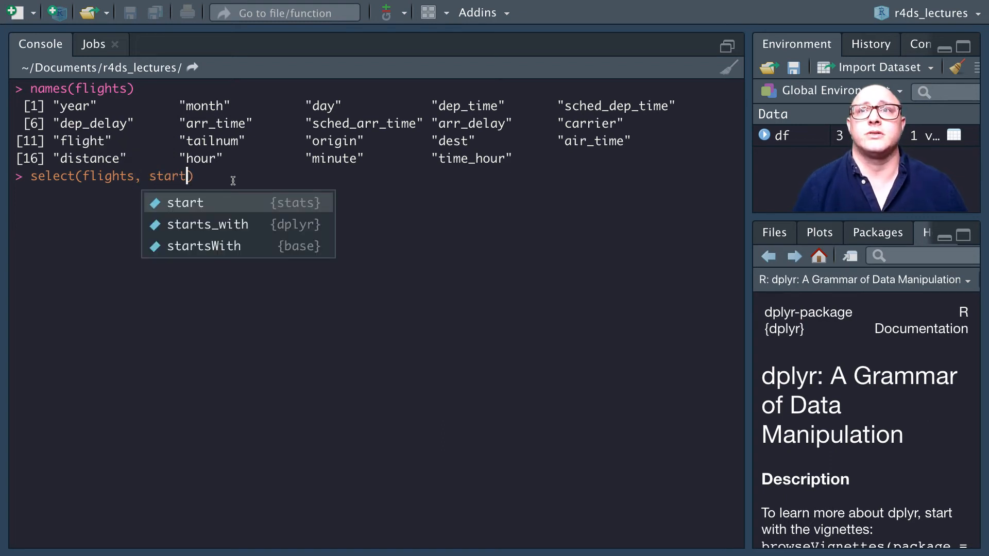
click(208, 225)
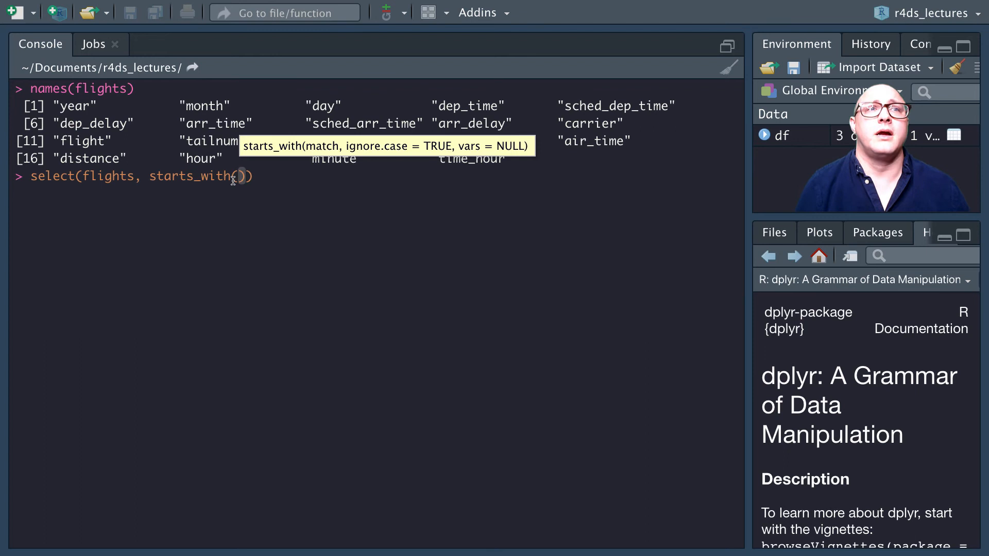
text("de")
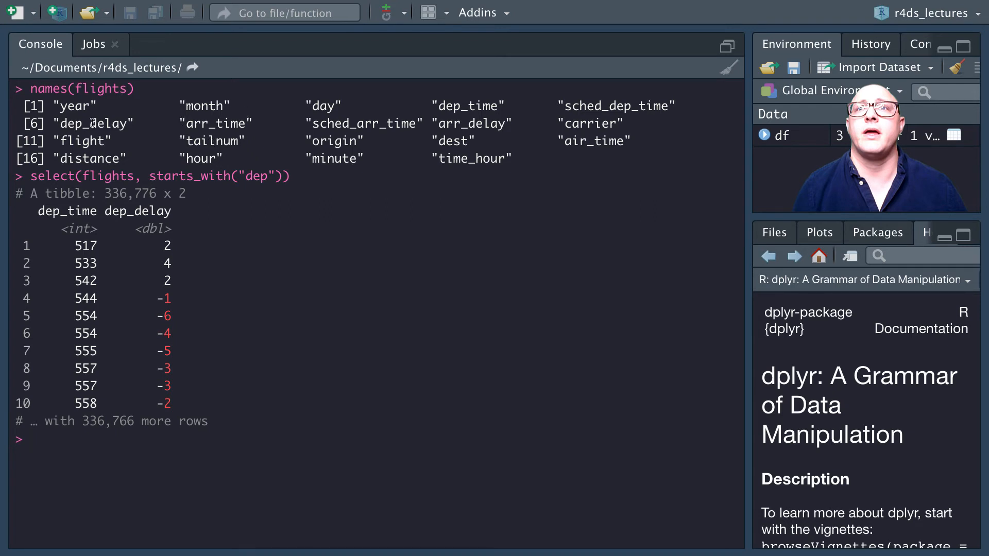
double_click(69, 123)
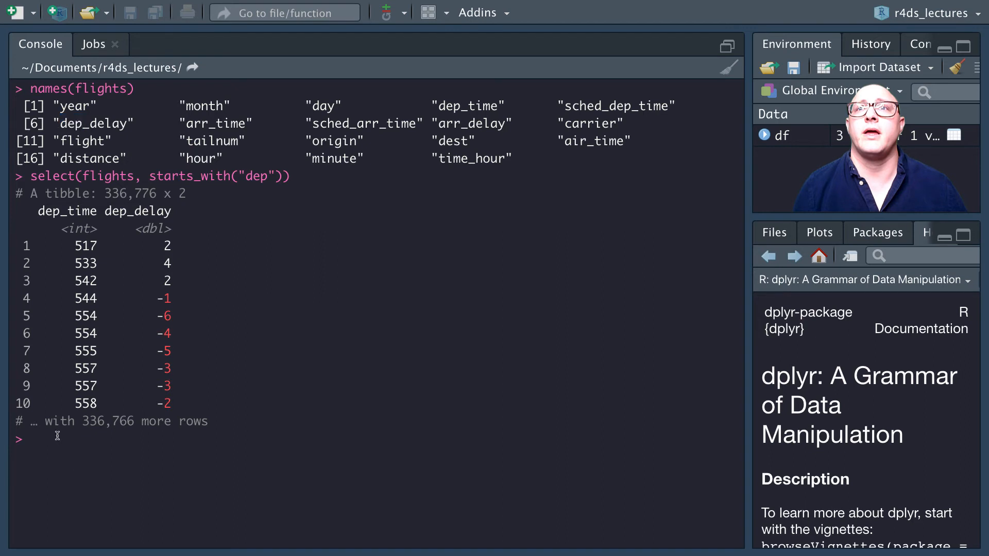
mouse_move(74, 210)
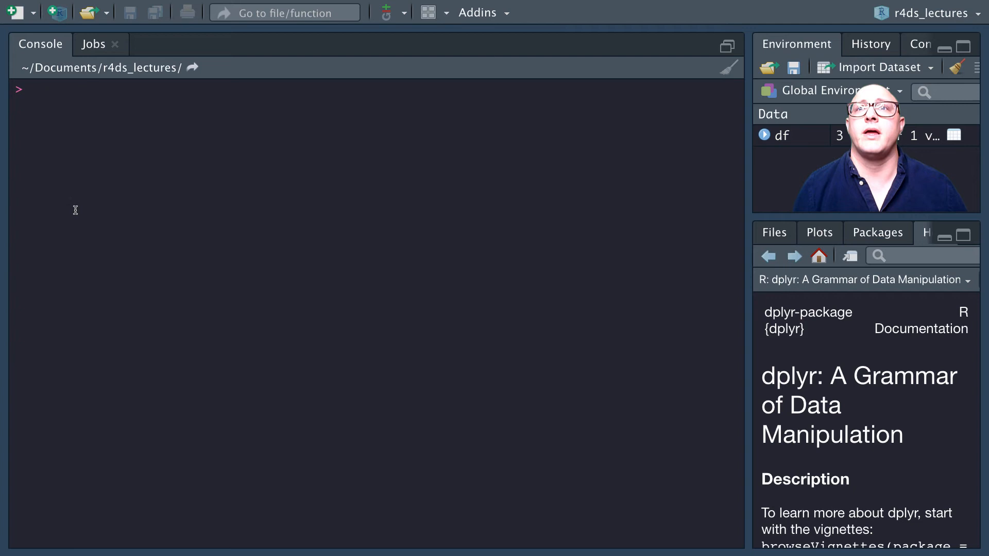
Run select(flights, ends_with("delay")) to show dep_delay and arr_delay
text(selct(flight)
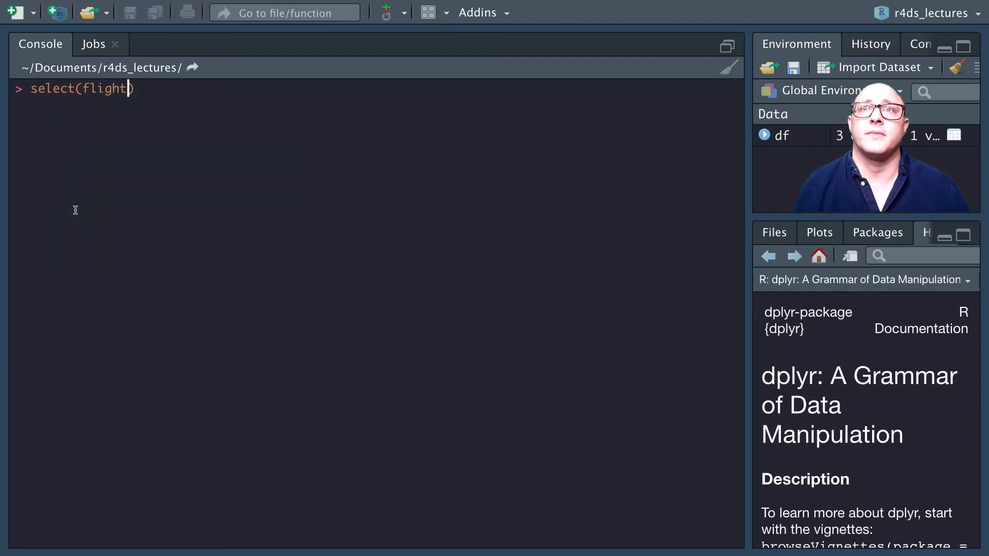
text(s, ends_with)
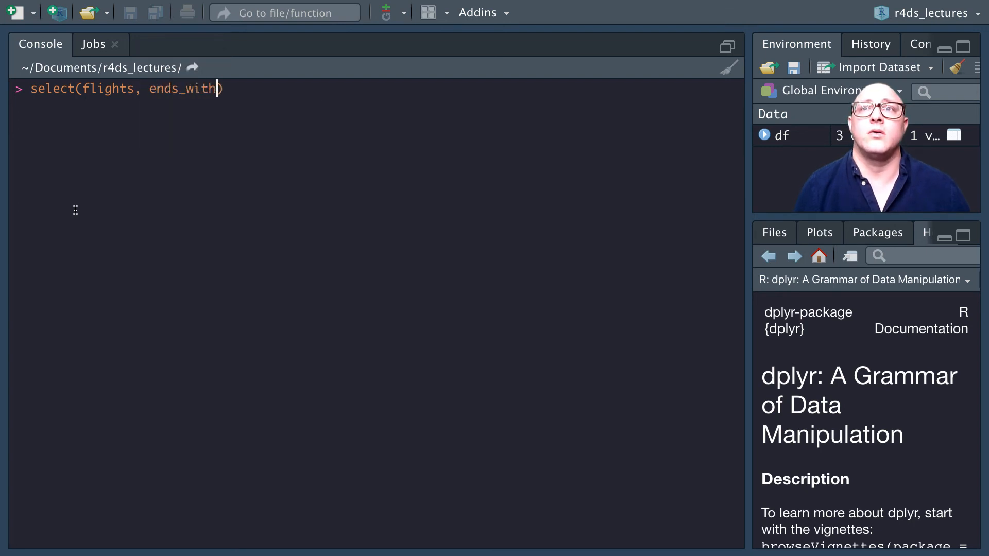
text(()
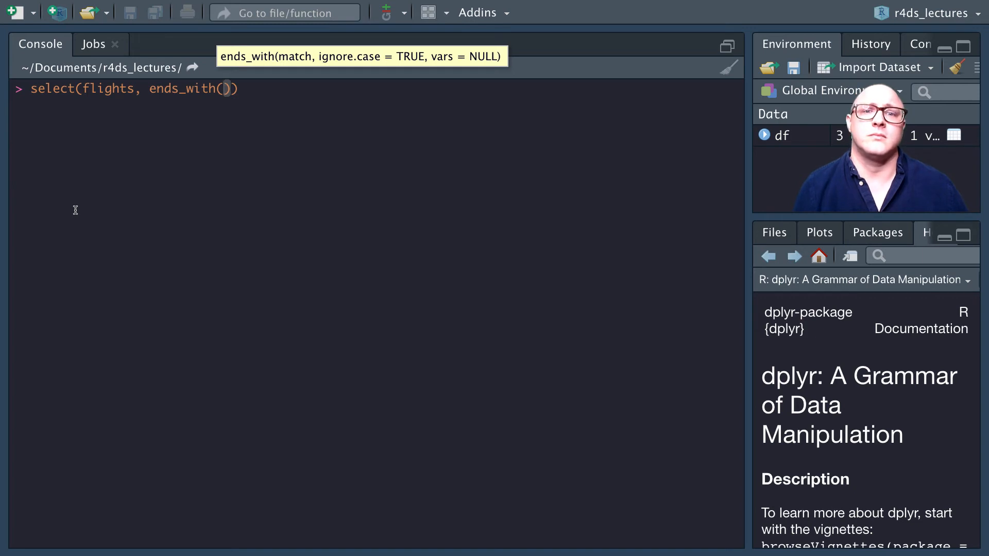
text("")
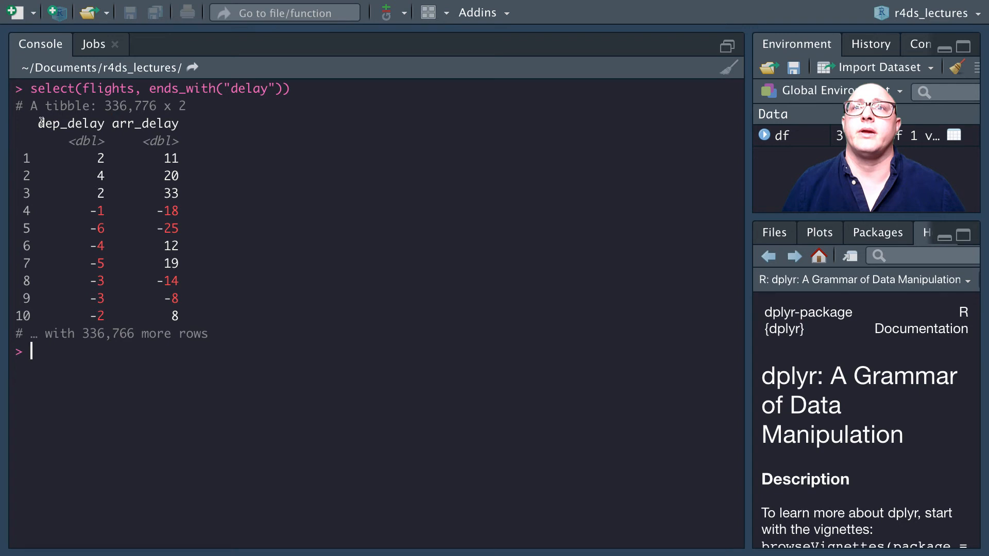
mouse_move(251, 175)
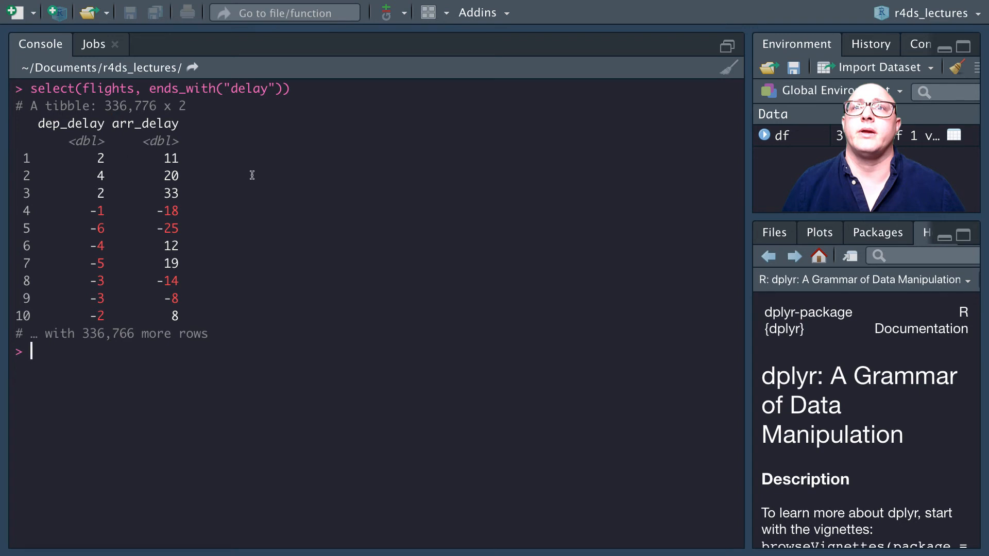
mouse_move(222, 180)
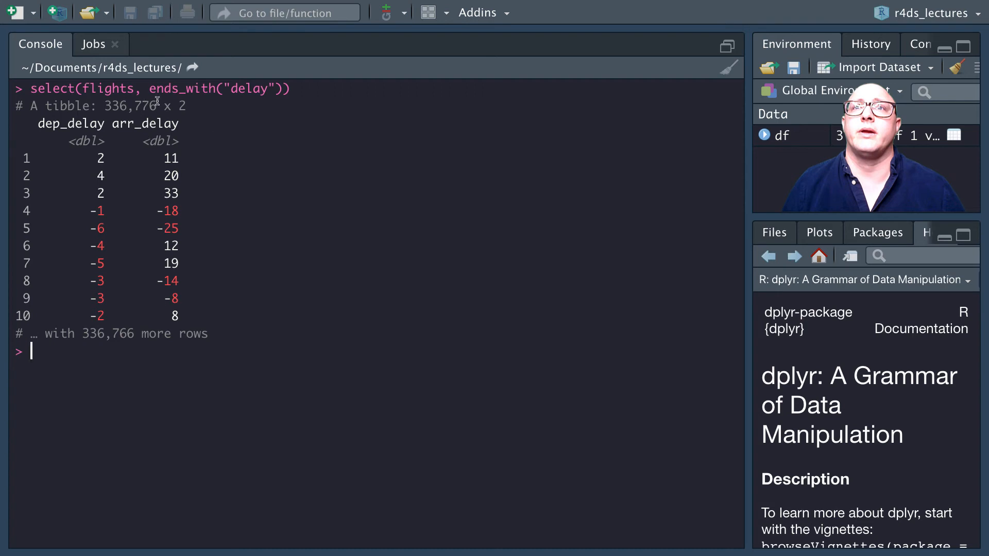
mouse_move(154, 345)
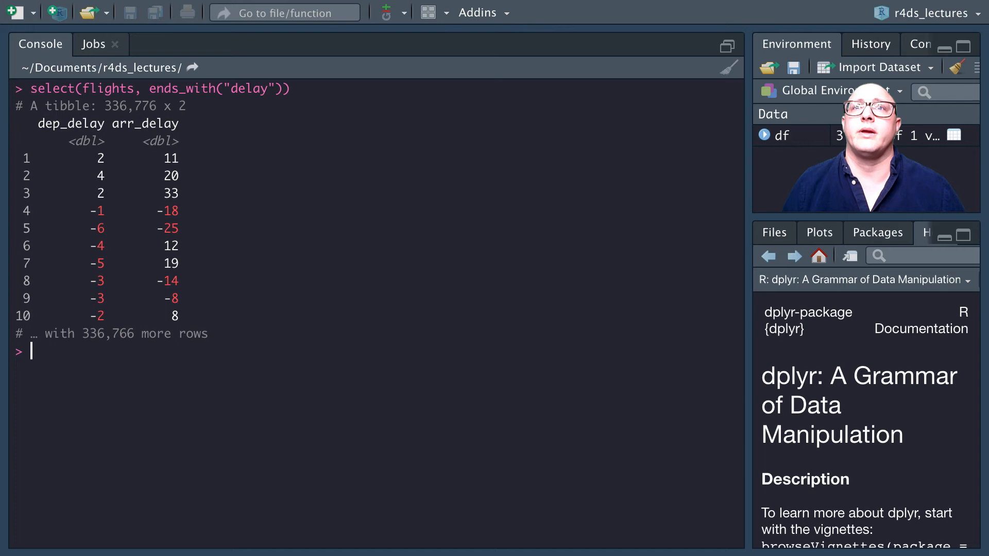
mouse_move(70, 360)
text(sele)
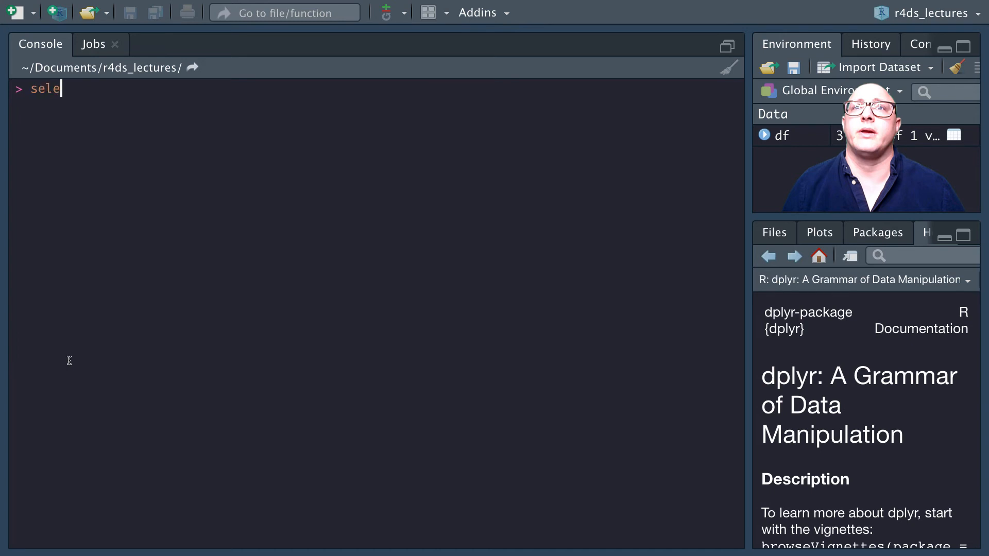
Run select(flights, contains("a")) and point out column names like arr_delay in the output
text(ct(flights,)
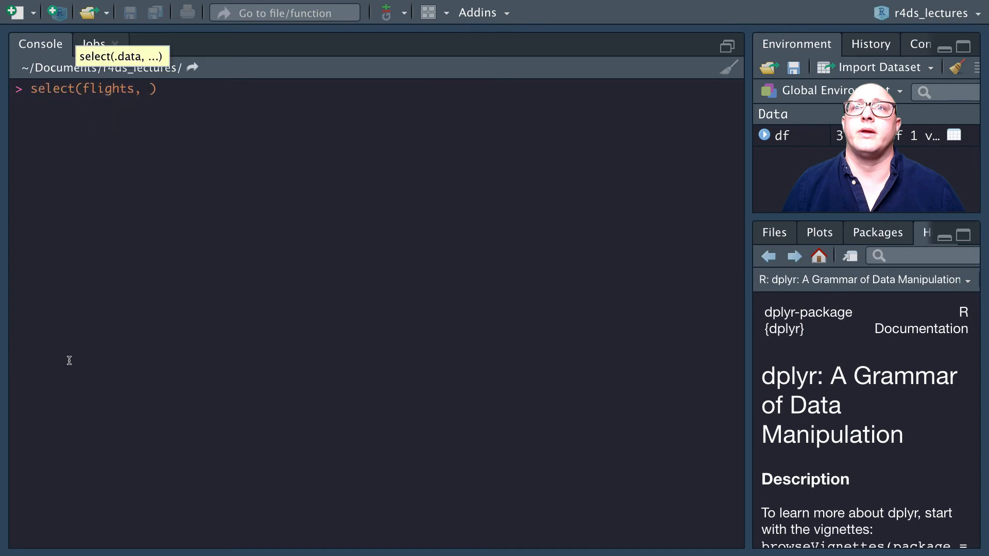
text(contains(")
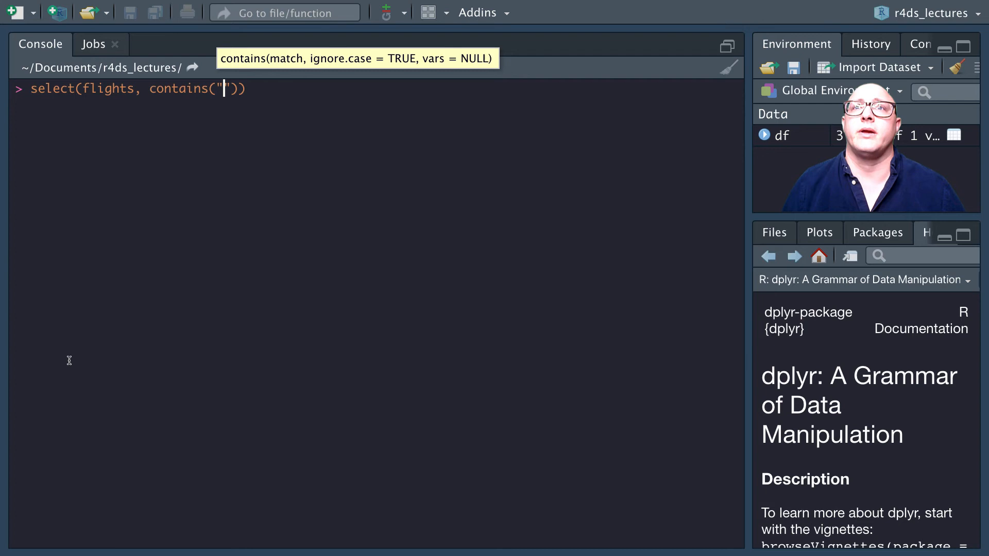
text(a)
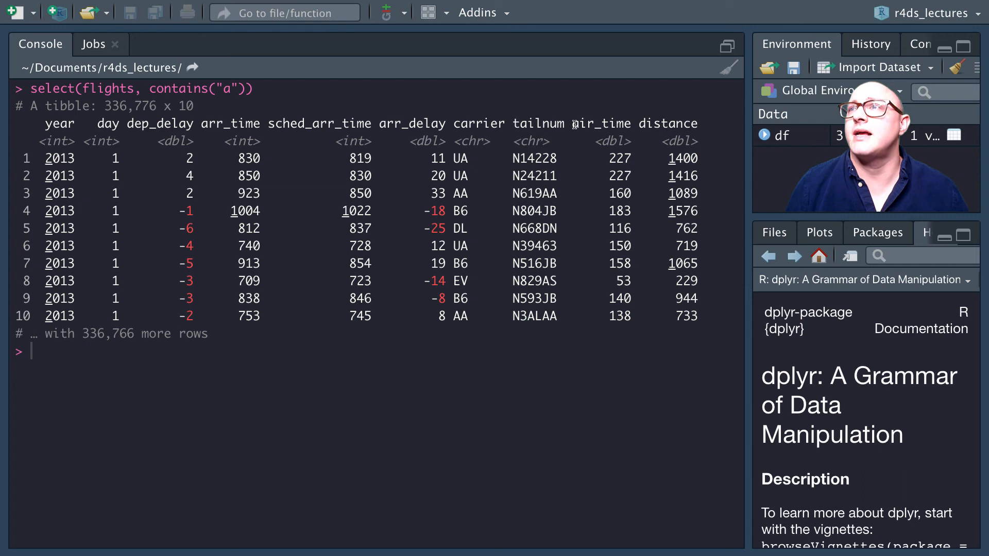
double_click(600, 123)
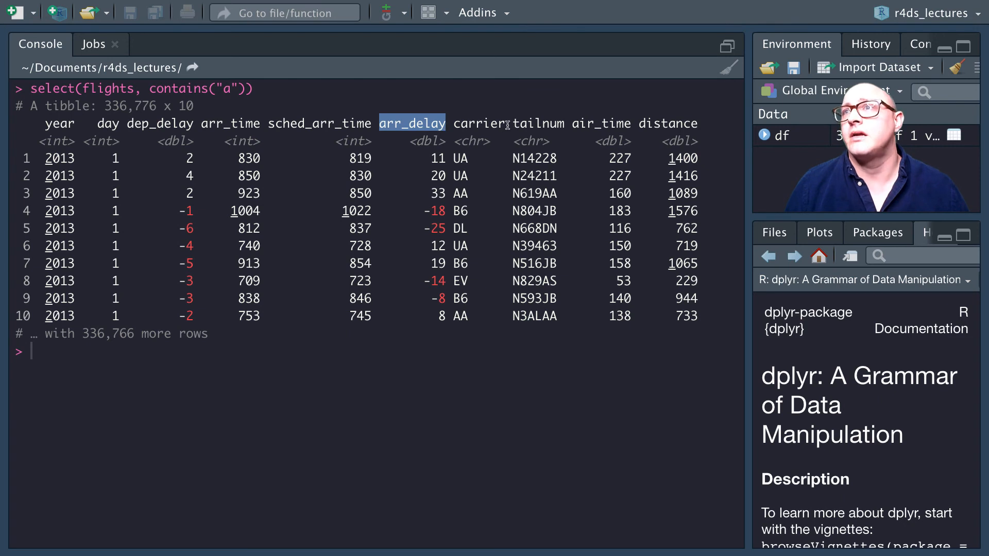
double_click(537, 123)
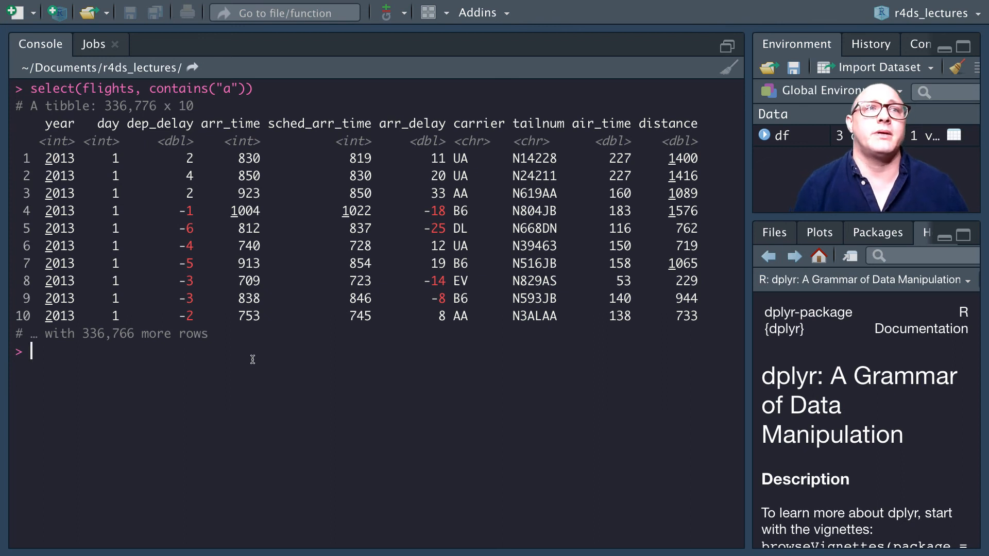
text(rename)
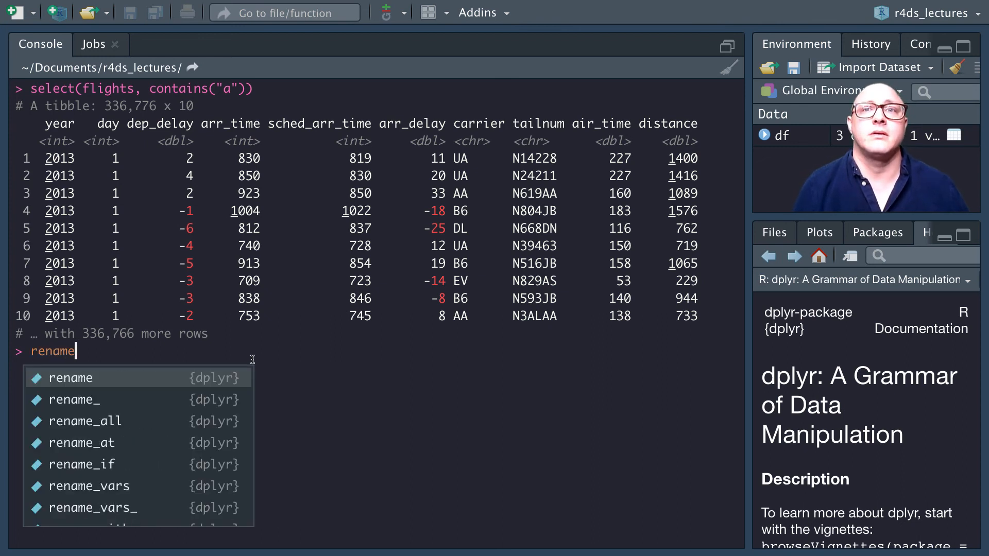
Run rename(flights, tail_num = tailnum) and highlight the renamed tail_num column
text((flights, tail_)
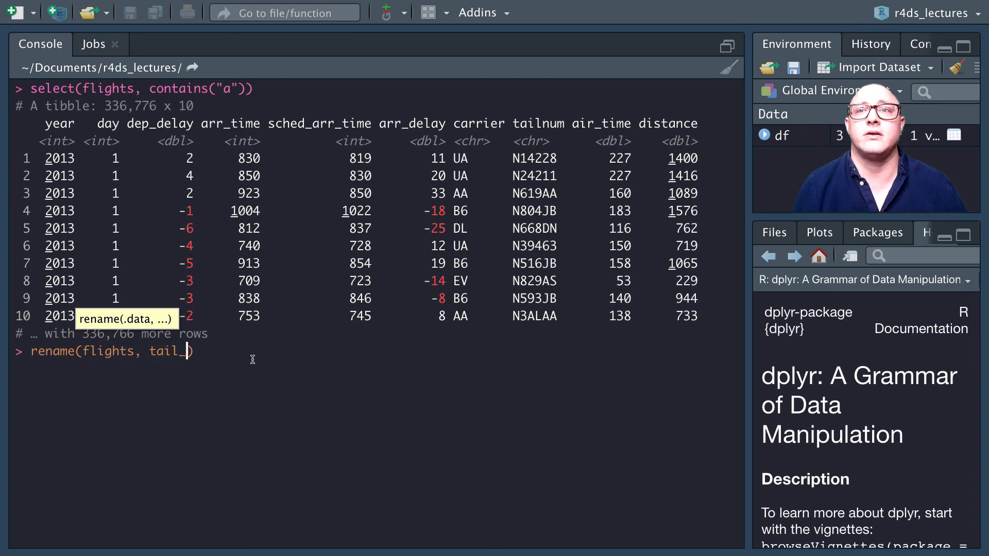
text(num =)
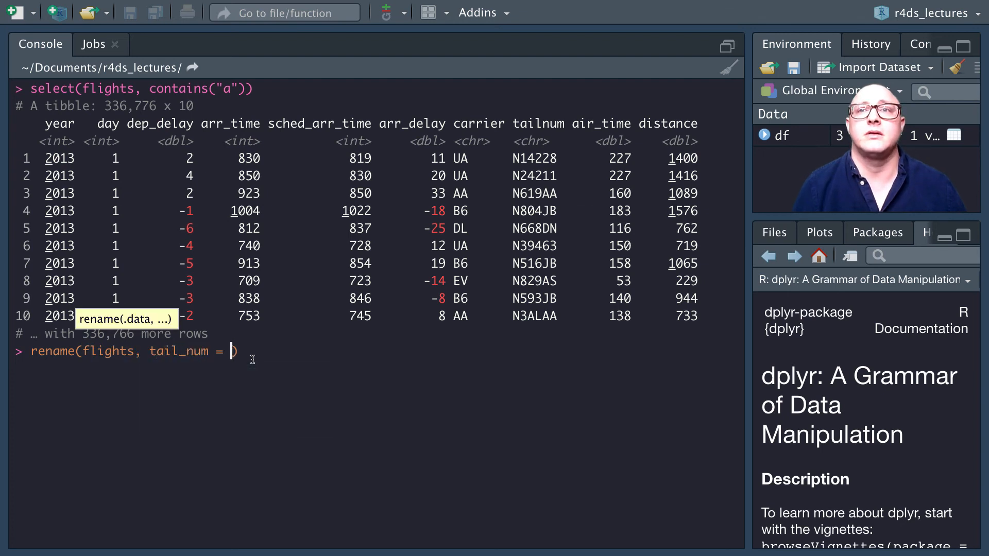
text(tailnum)
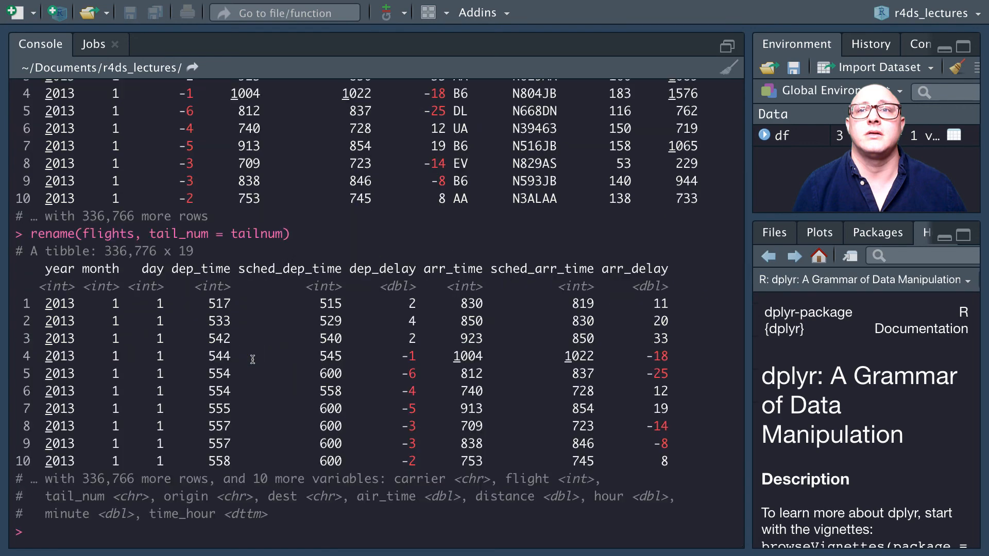
mouse_move(410, 460)
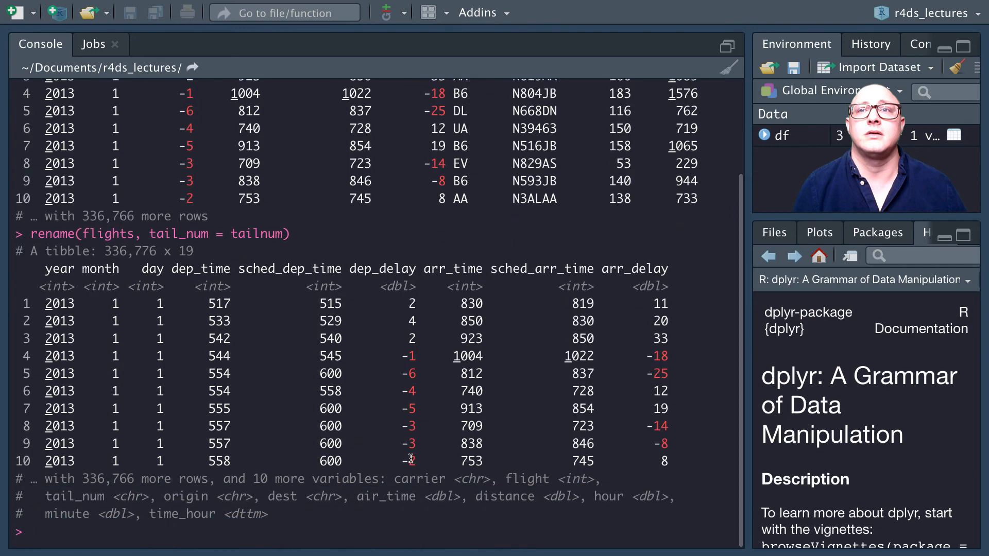
mouse_move(396, 503)
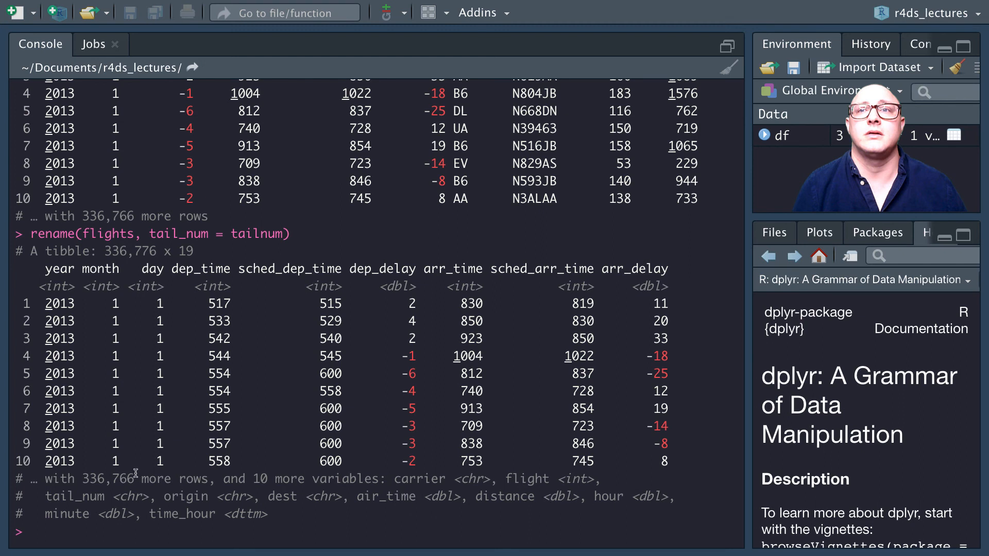
double_click(74, 496)
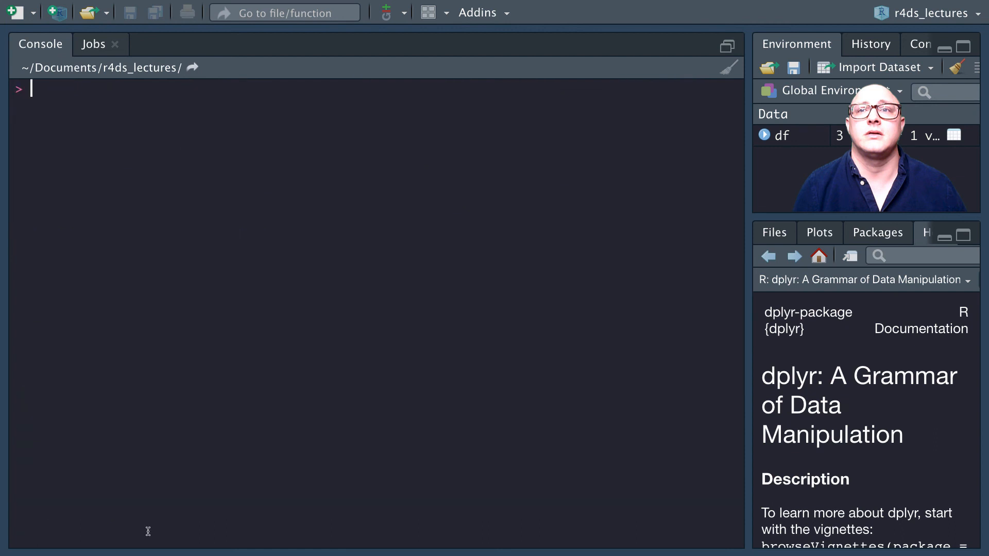
Print the flights tibble in the console to review its 19 columns
text(kok)
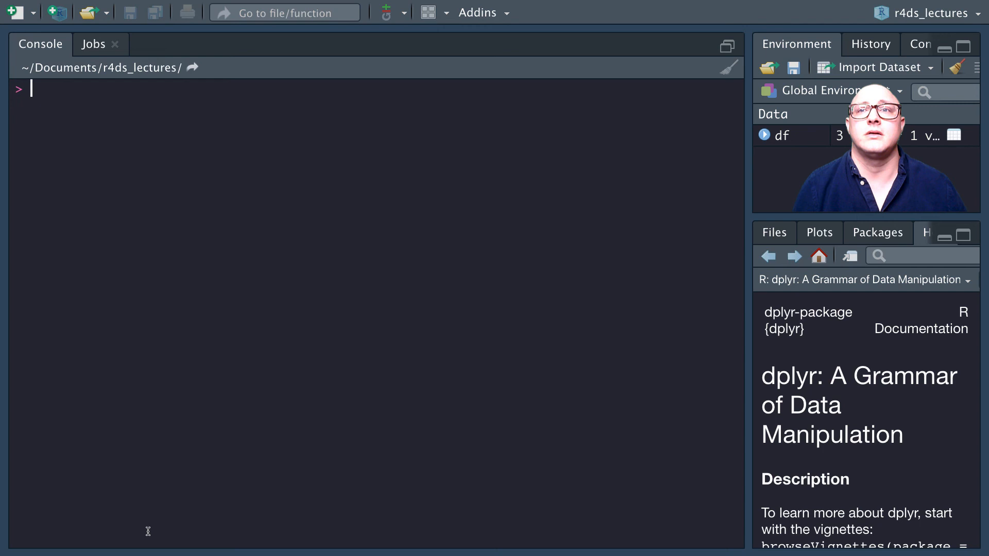
text(flights)
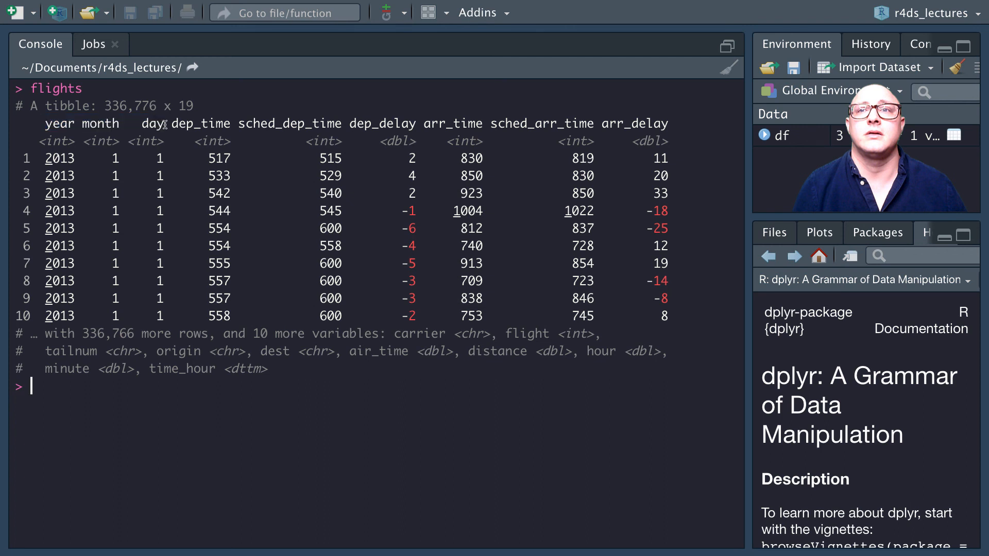
mouse_move(350, 138)
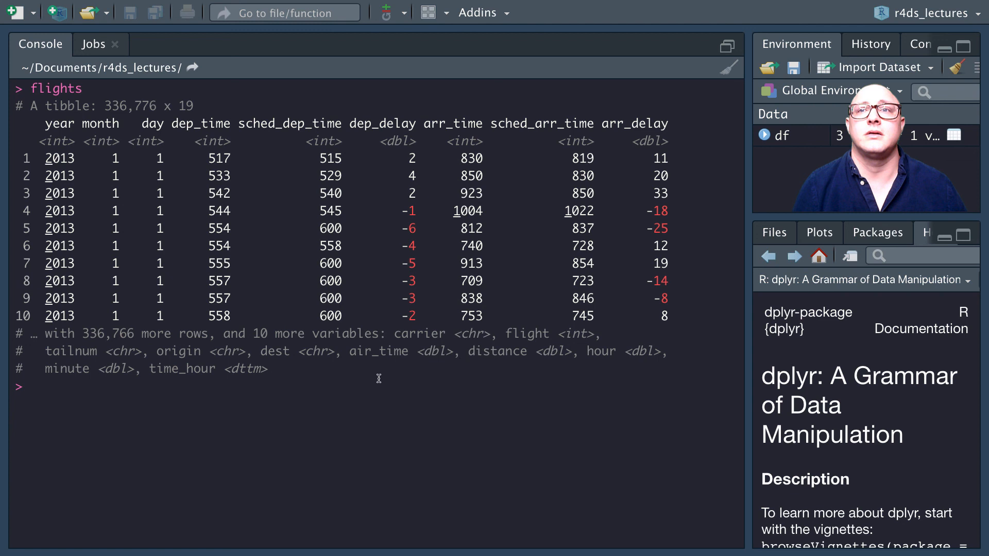
Run select(flights, time_hour, hour, minute, everything()) and check time_hour leads the columns
text(select(flights, distance,)
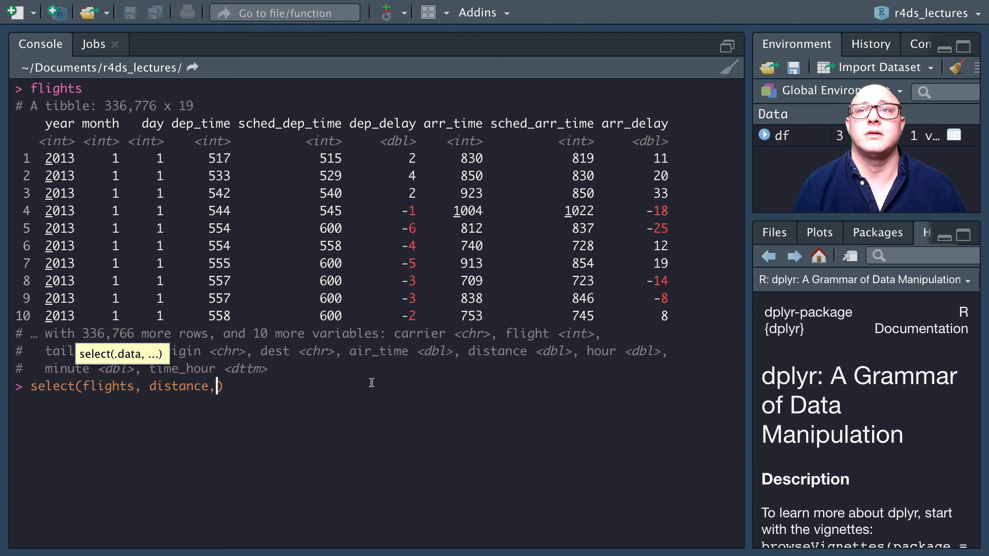
key(BackSpace)
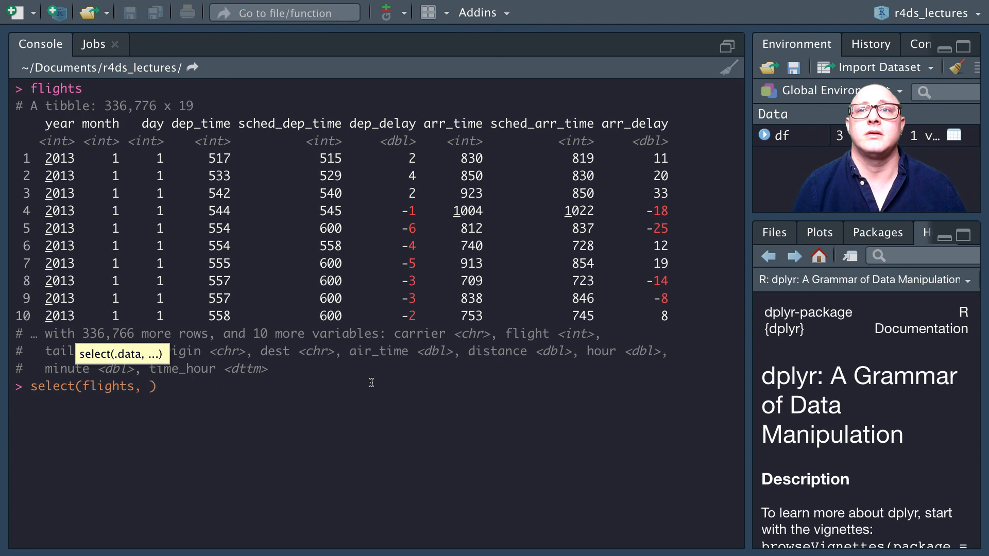
text(time_hour, t)
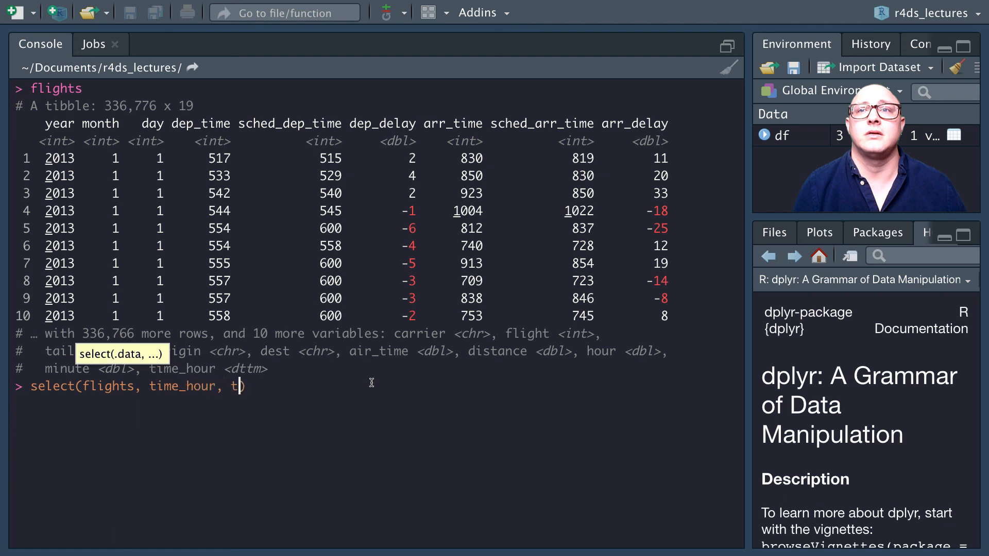
text(our)
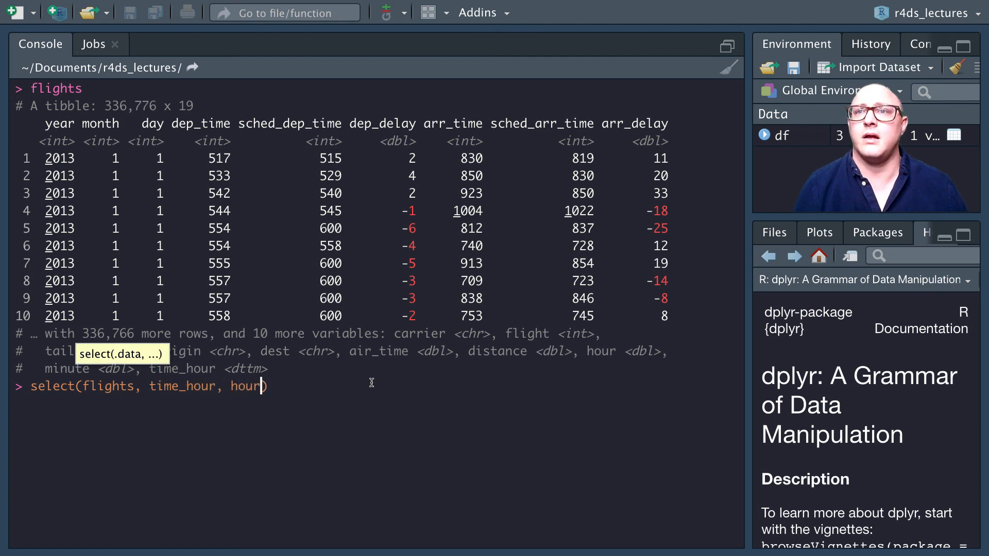
text(, m)
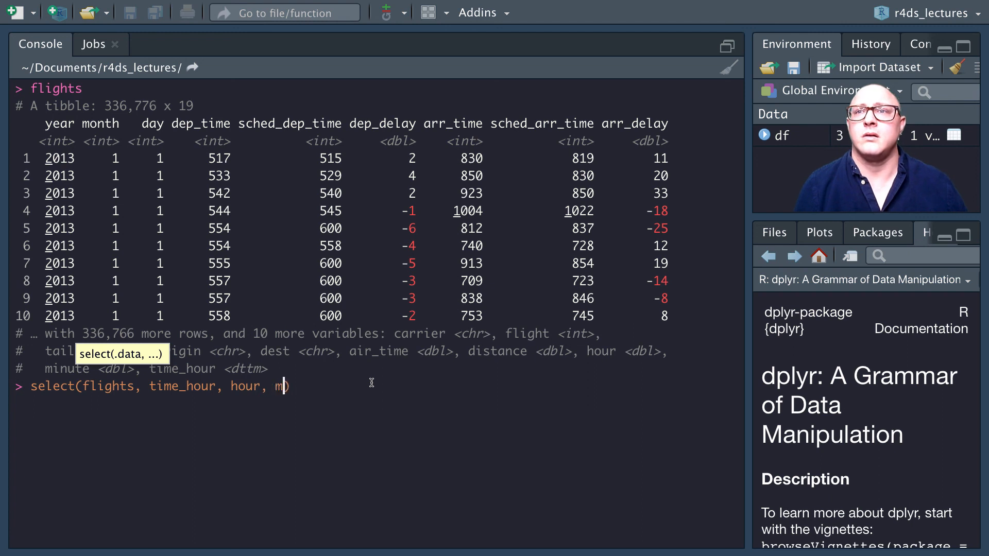
text(inute)
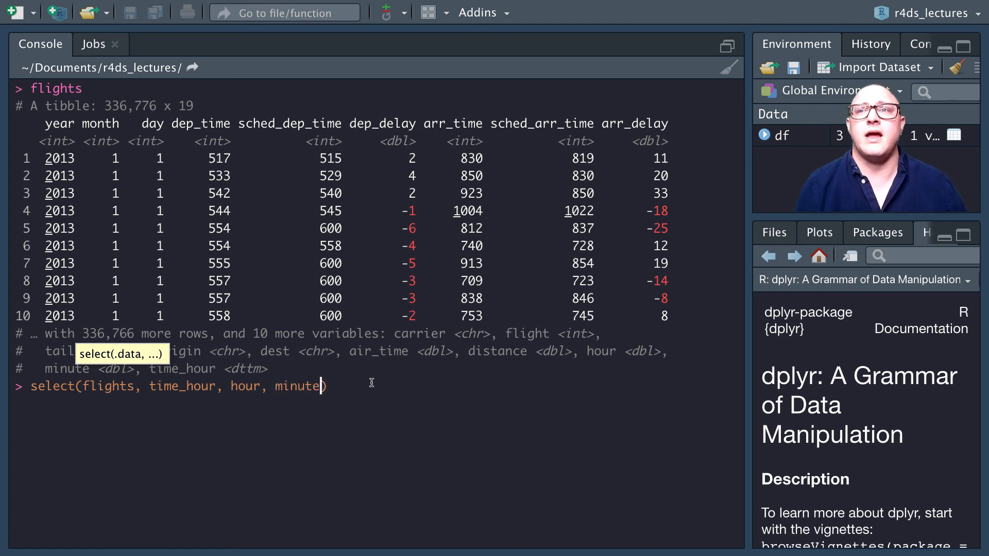
text(, ever)
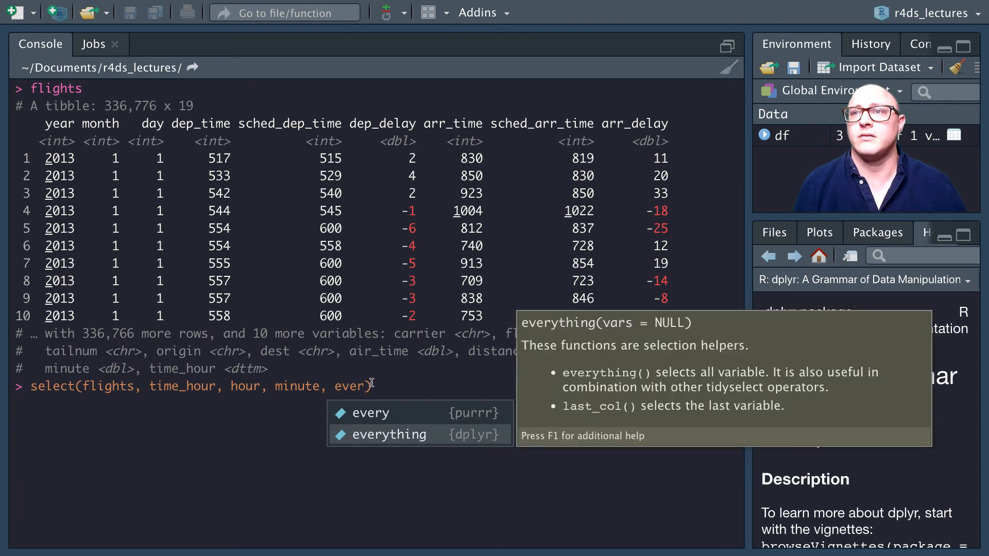
key(Enter)
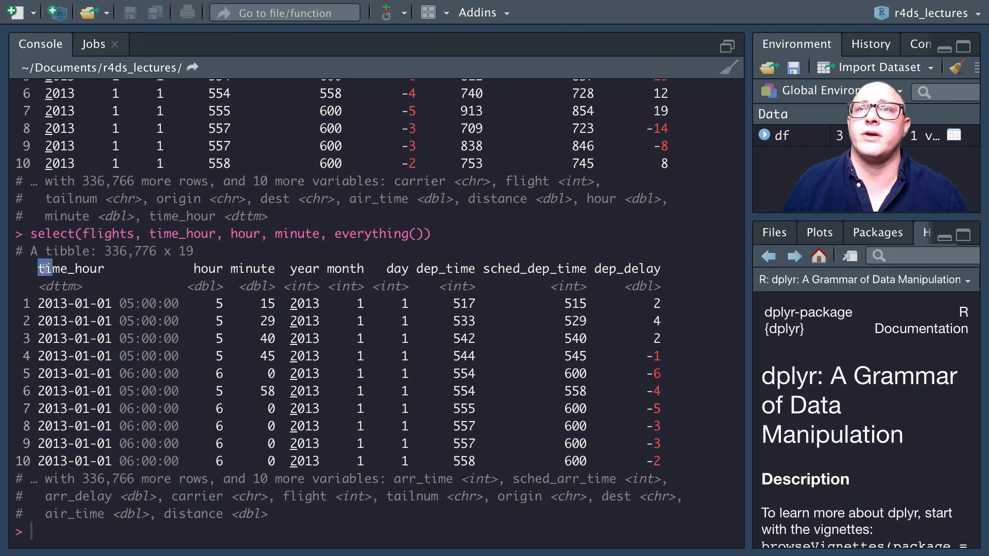
double_click(71, 267)
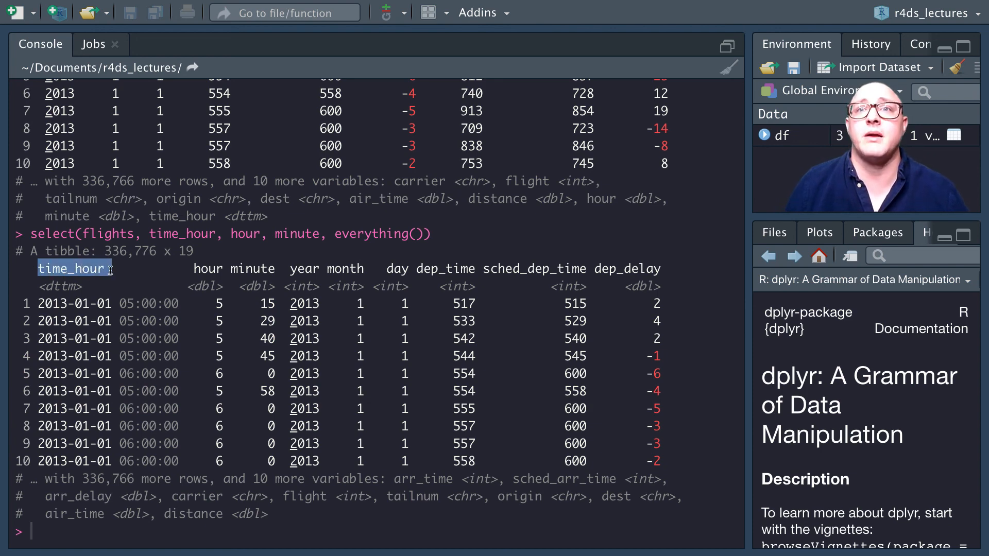